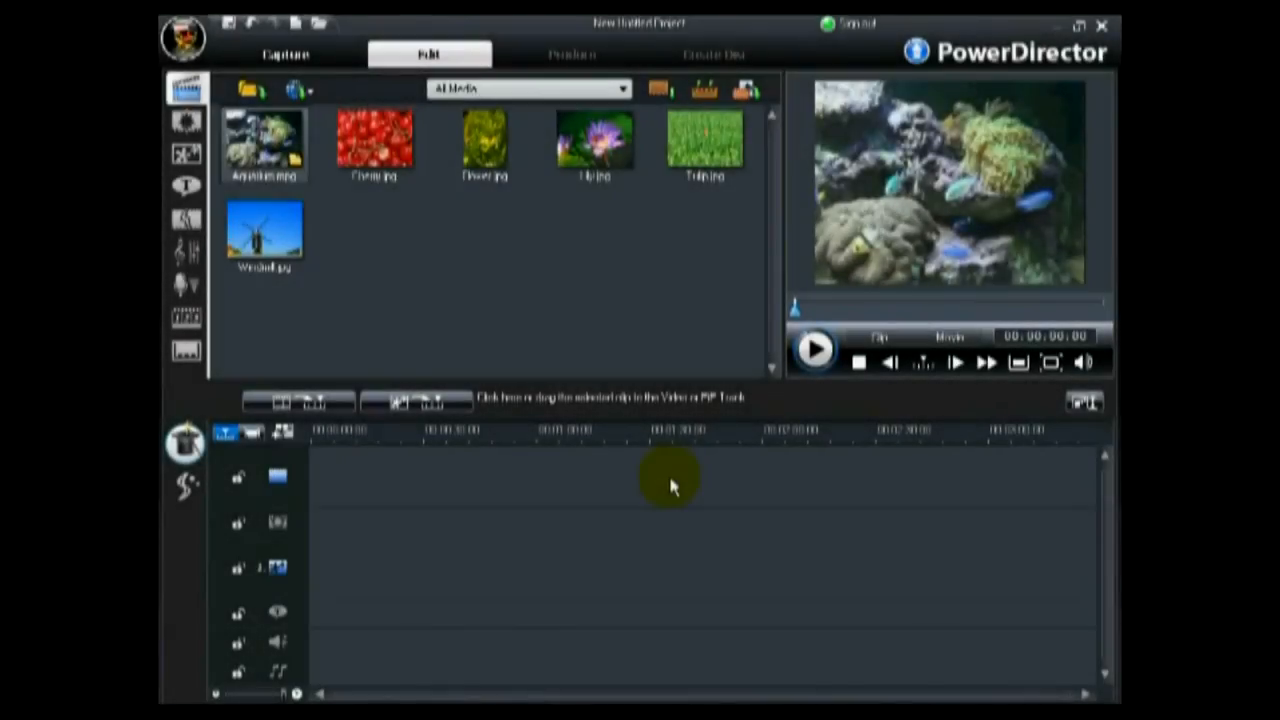
Step: Empty the media library of all sample files
{"action": "left_click", "coordinate": [748, 90]}
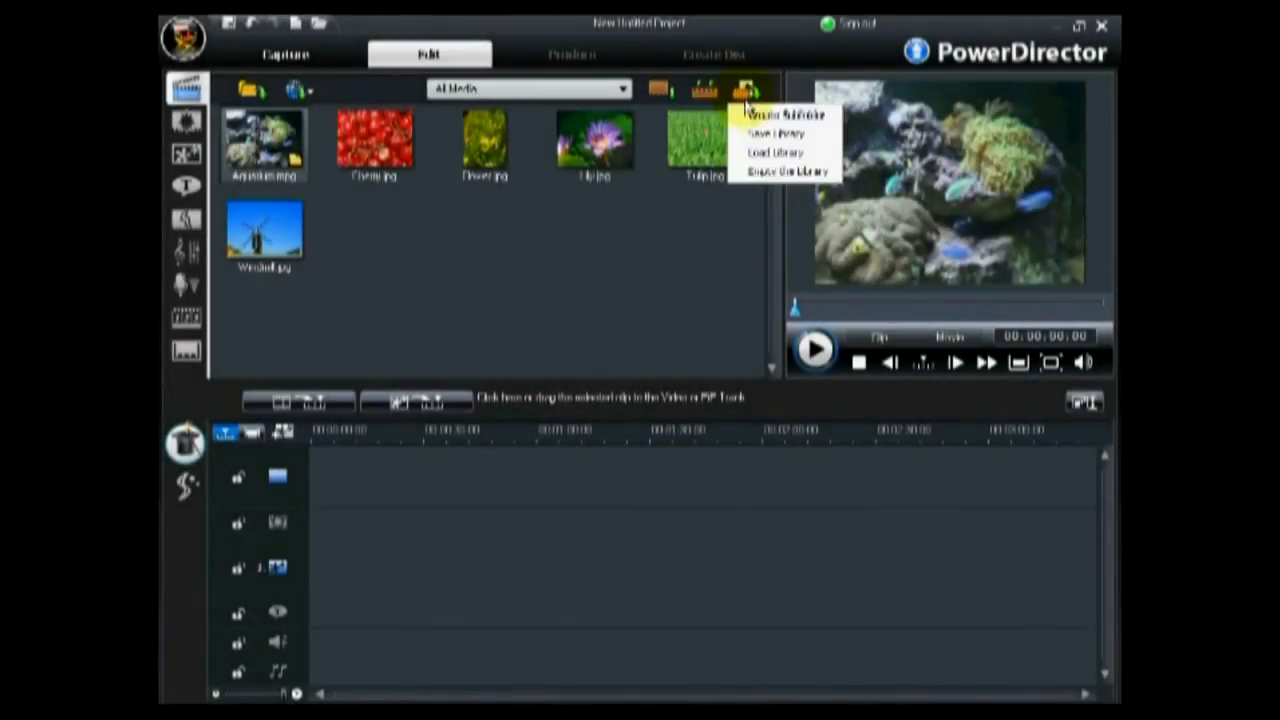
{"action": "left_click", "coordinate": [788, 172]}
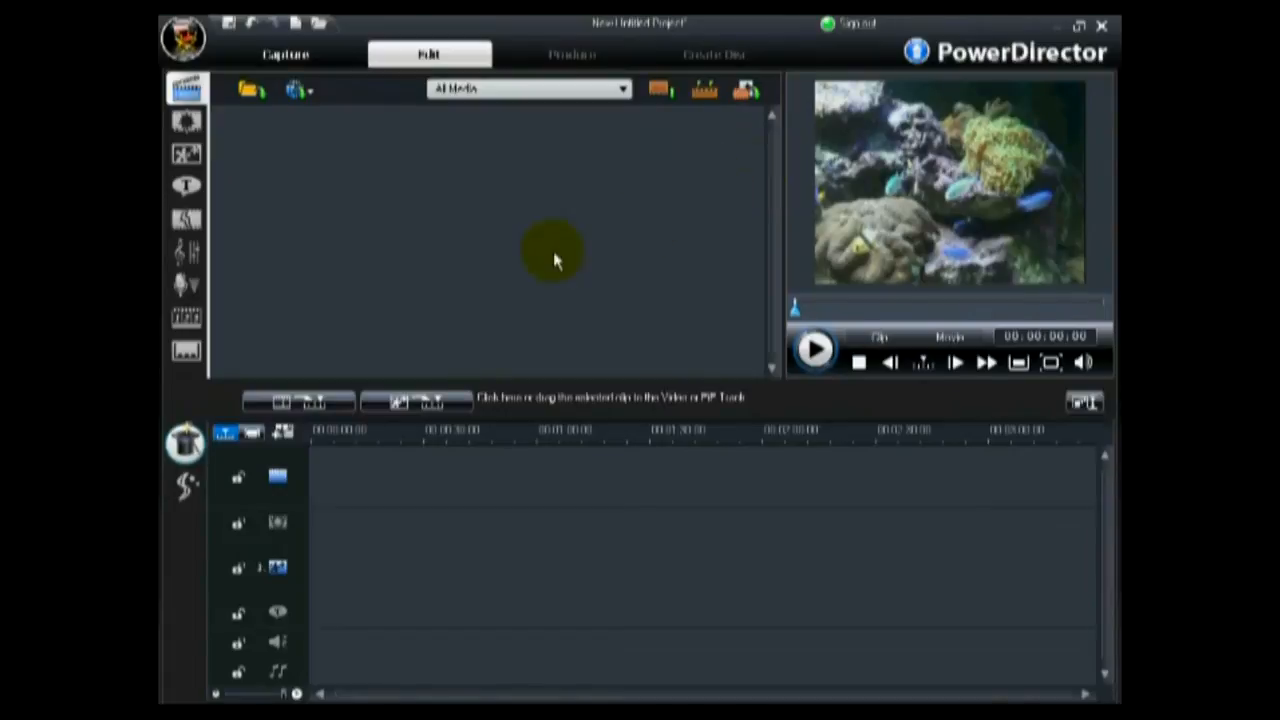
Step: Switch the project aspect ratio to 16:9 via Edit, declining to save the old project
{"action": "left_click", "coordinate": [184, 36]}
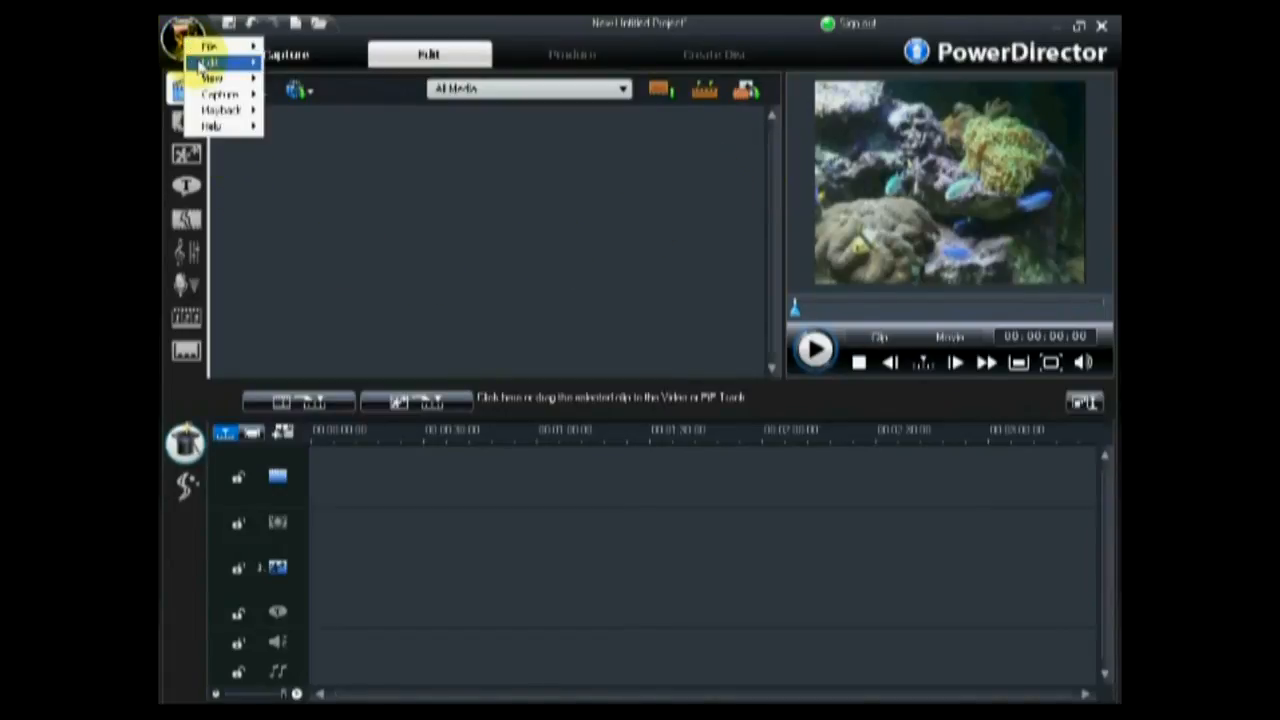
{"action": "left_click", "coordinate": [212, 62]}
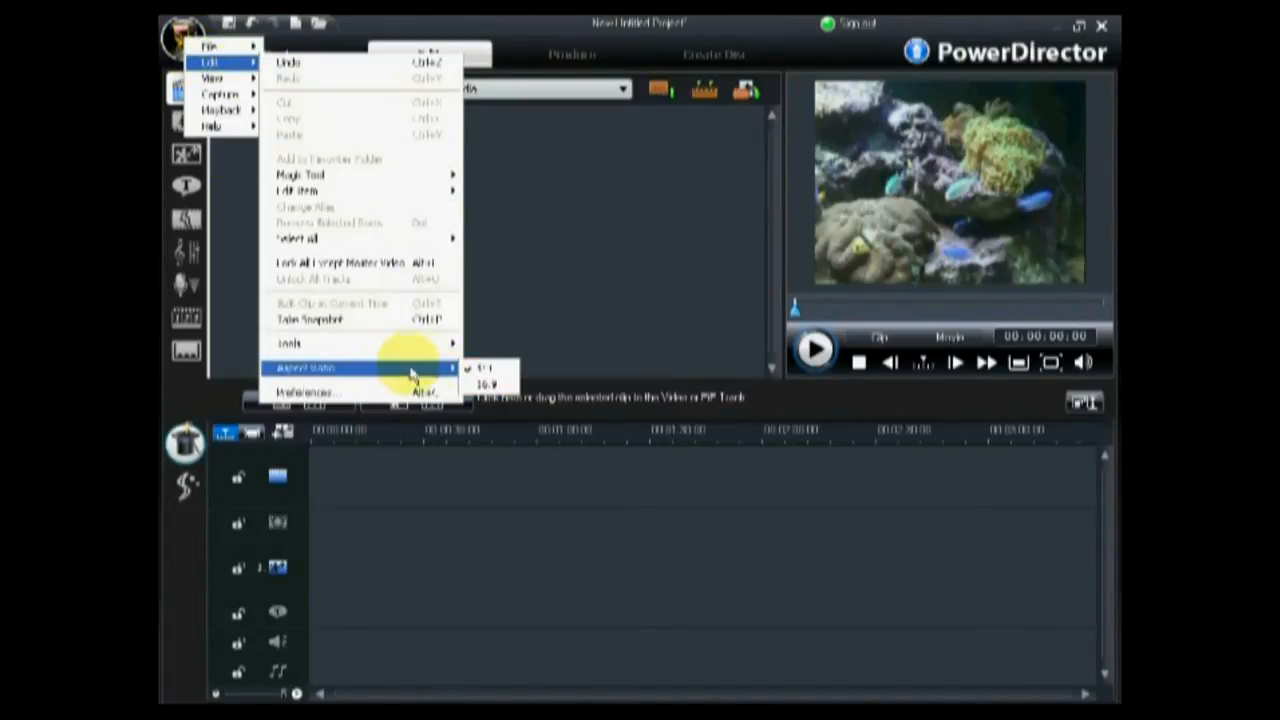
{"action": "mouse_move", "coordinate": [484, 388]}
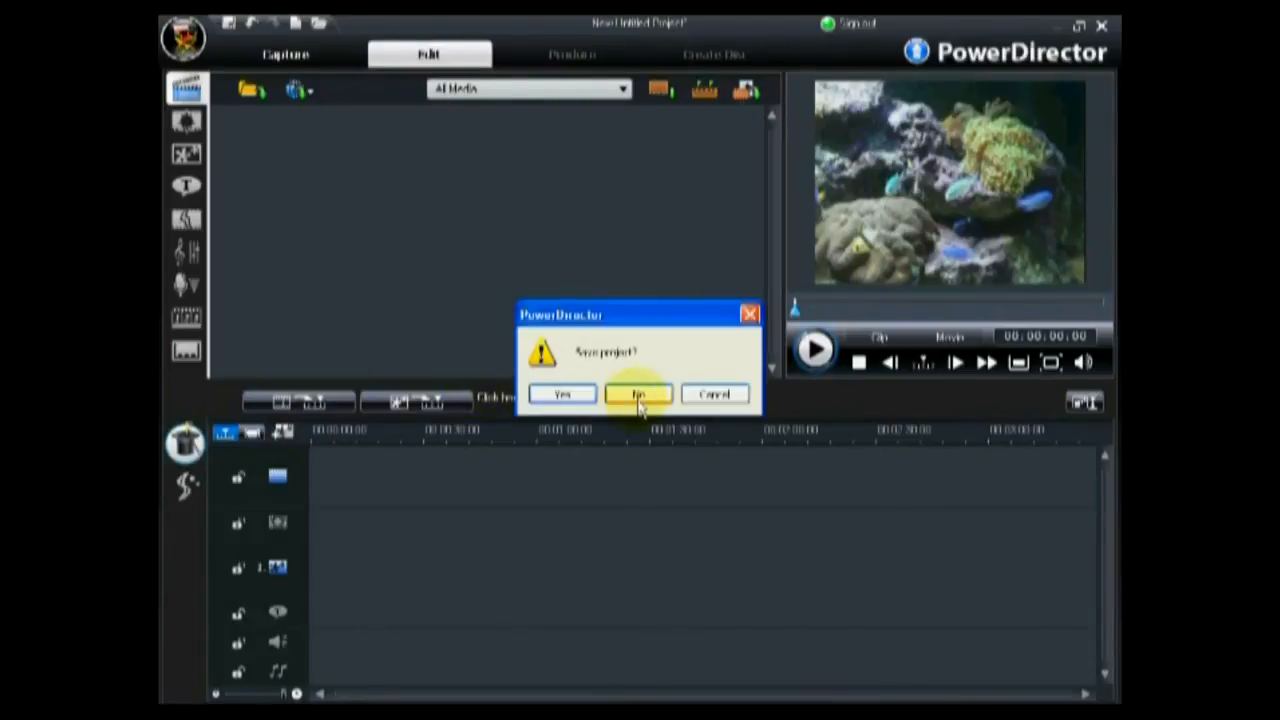
{"action": "left_click", "coordinate": [638, 392]}
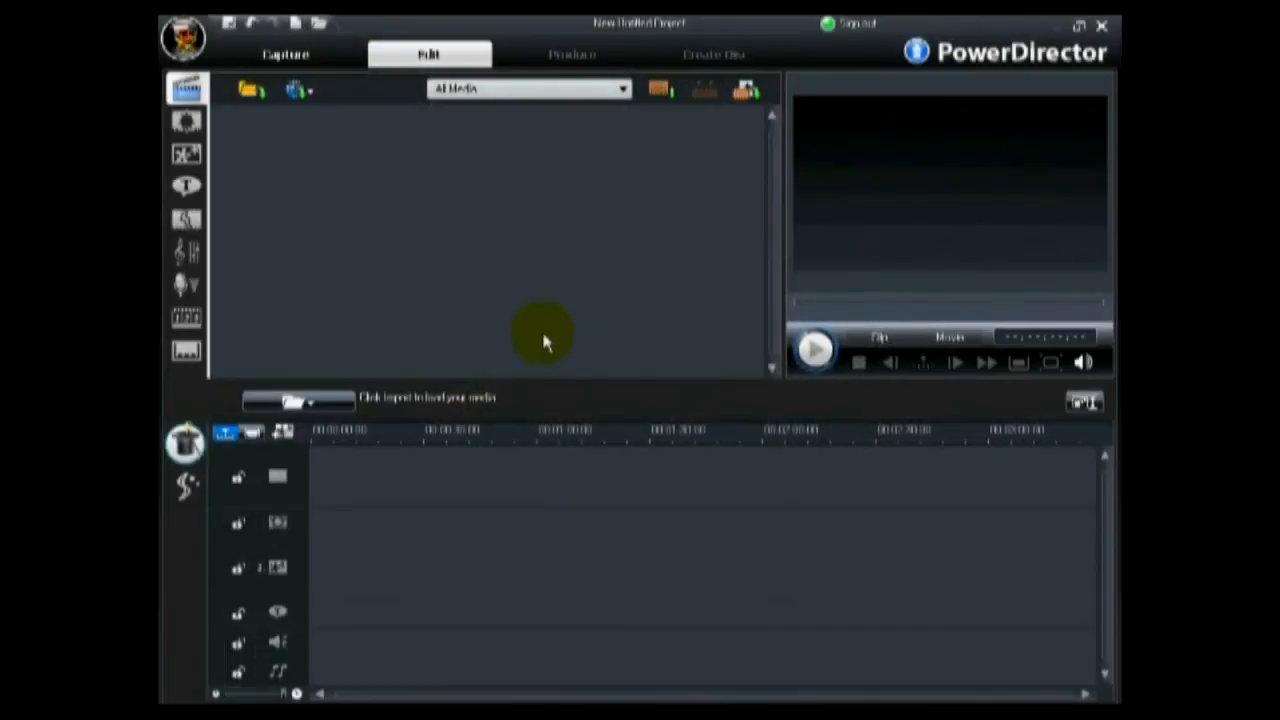
Step: Enter the Capture workspace and choose capturing from an HDV camcorder
{"action": "left_click", "coordinate": [286, 54]}
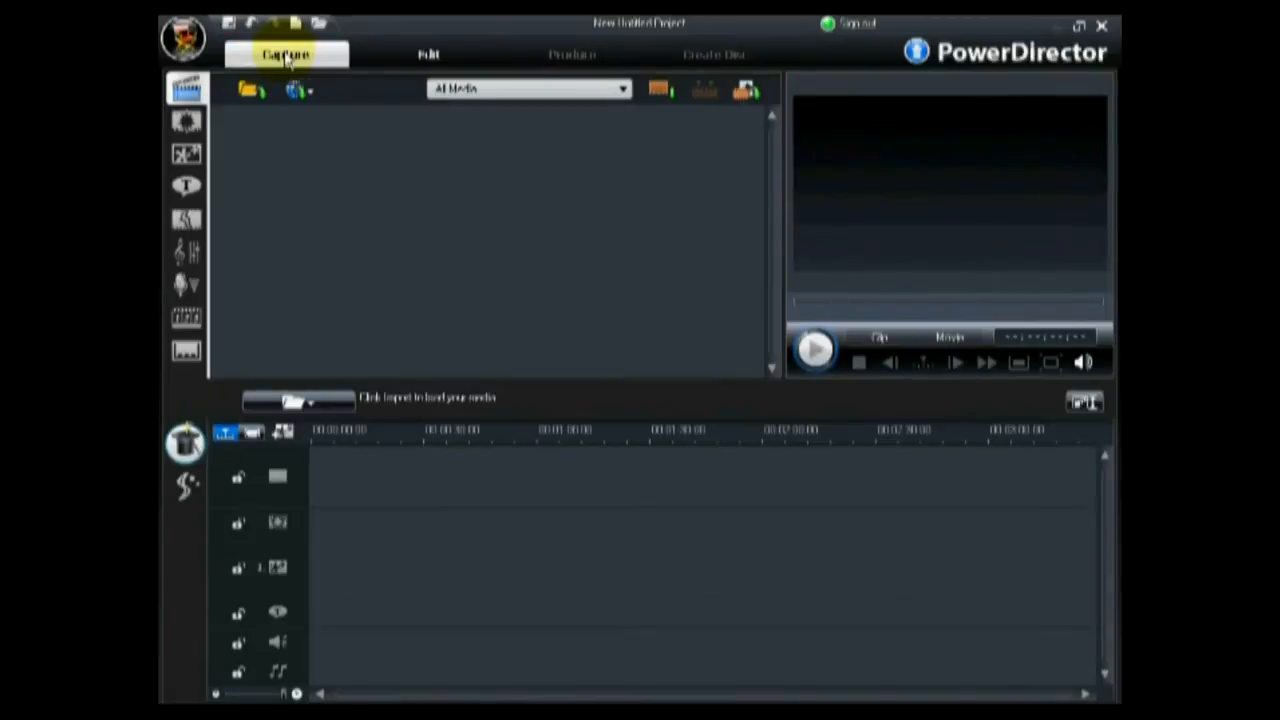
{"action": "left_click", "coordinate": [284, 54]}
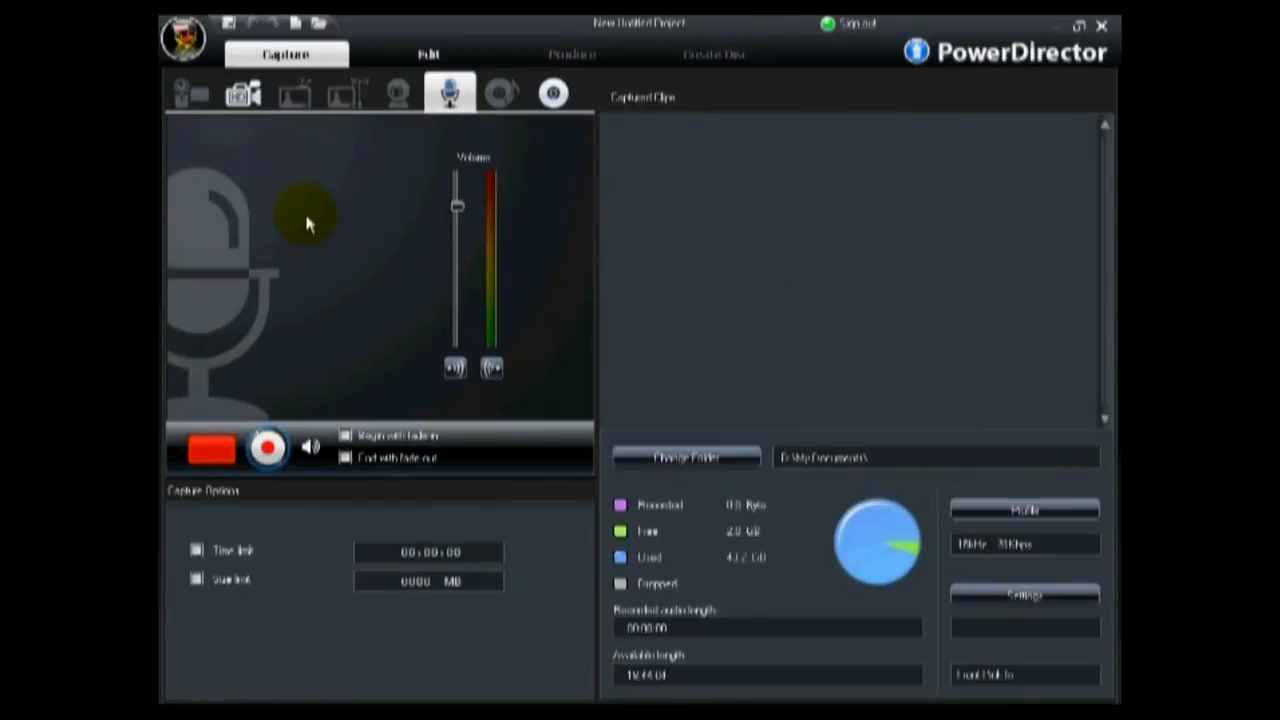
{"action": "mouse_move", "coordinate": [244, 94]}
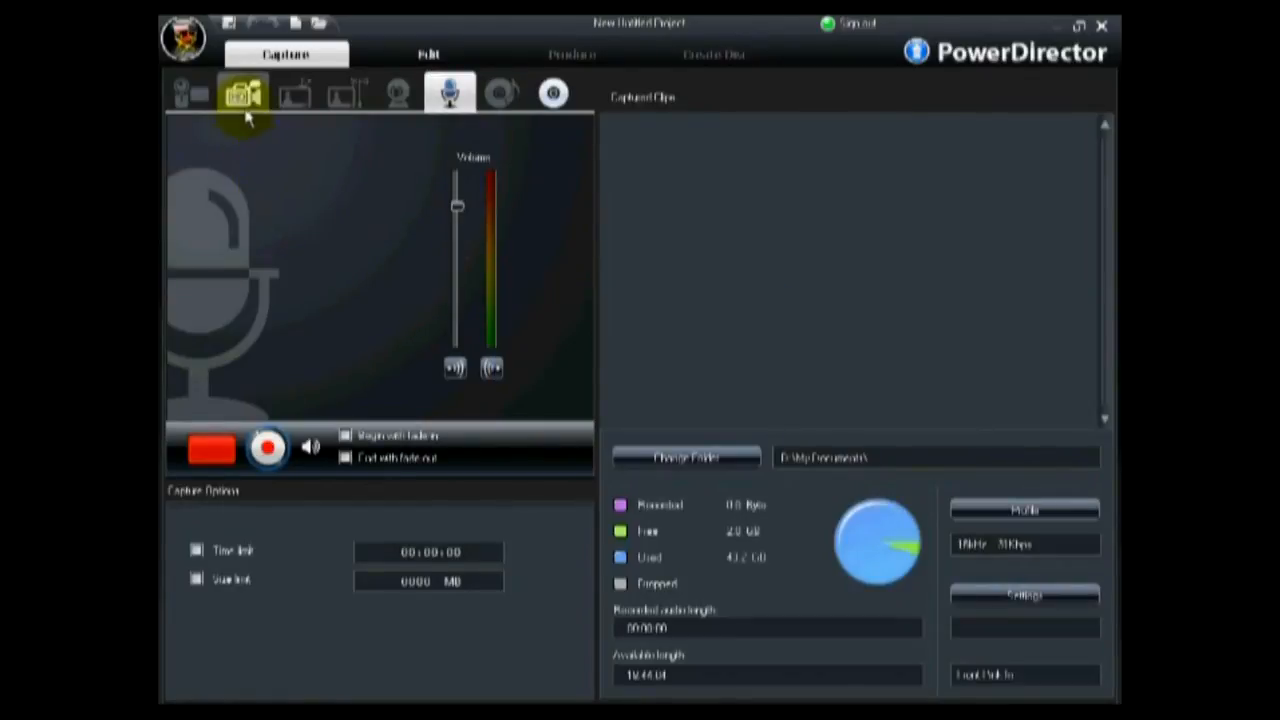
{"action": "mouse_move", "coordinate": [244, 94]}
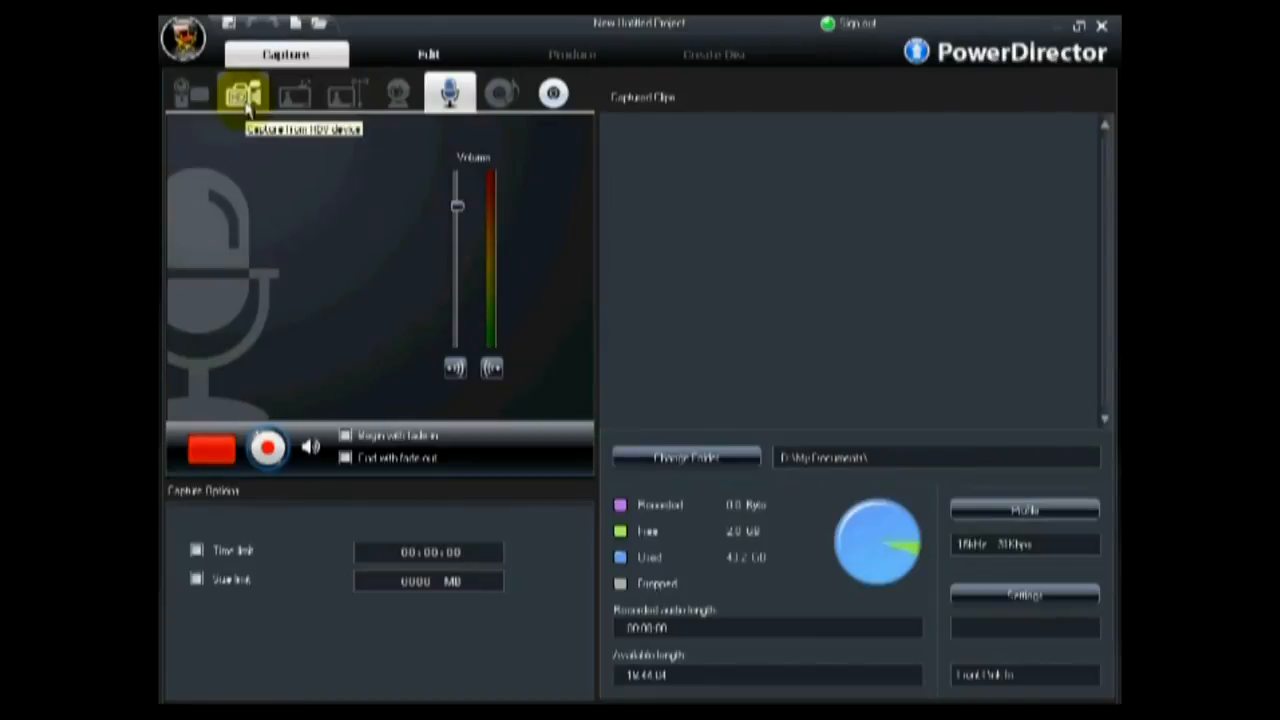
{"action": "left_click", "coordinate": [242, 94]}
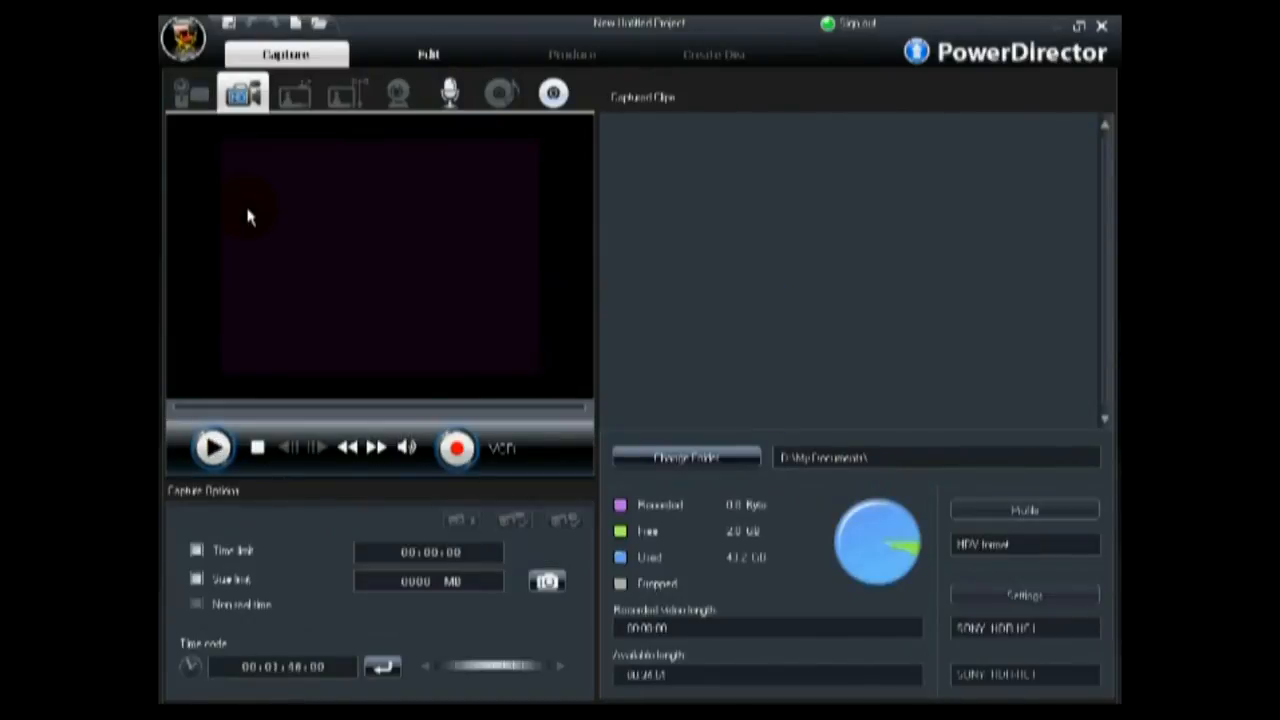
{"action": "mouse_move", "coordinate": [252, 226]}
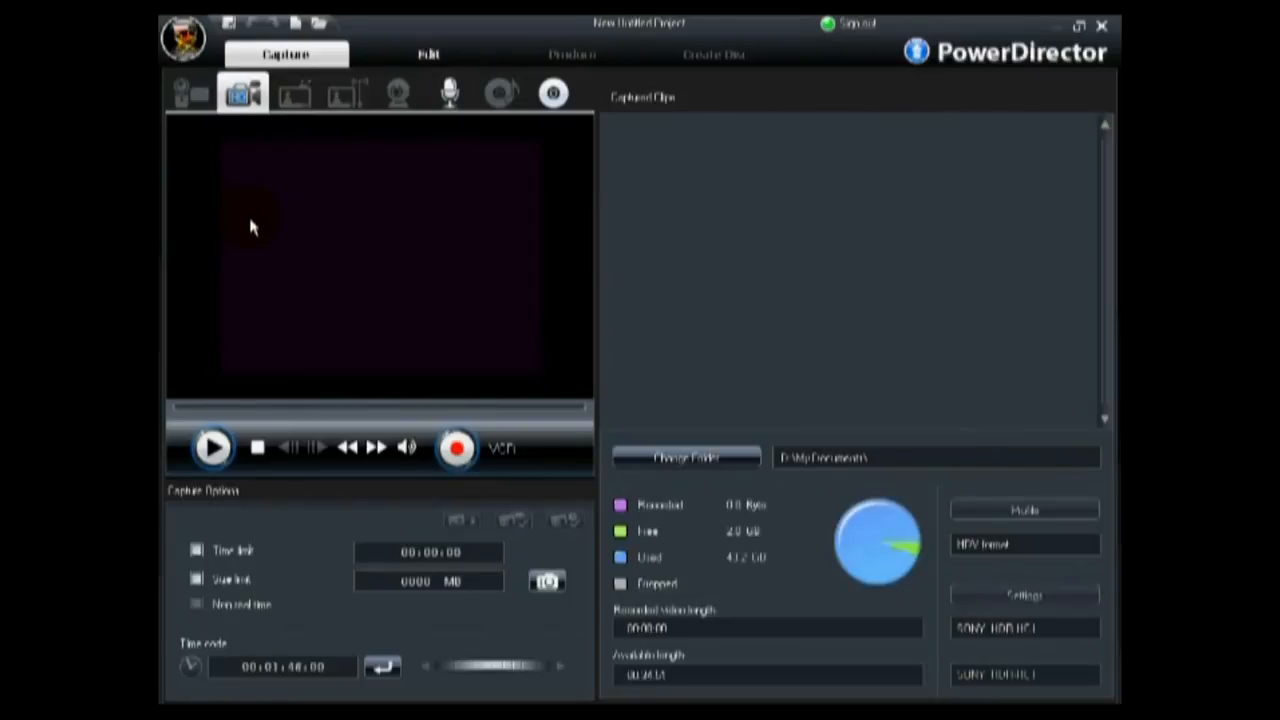
{"action": "mouse_move", "coordinate": [282, 276]}
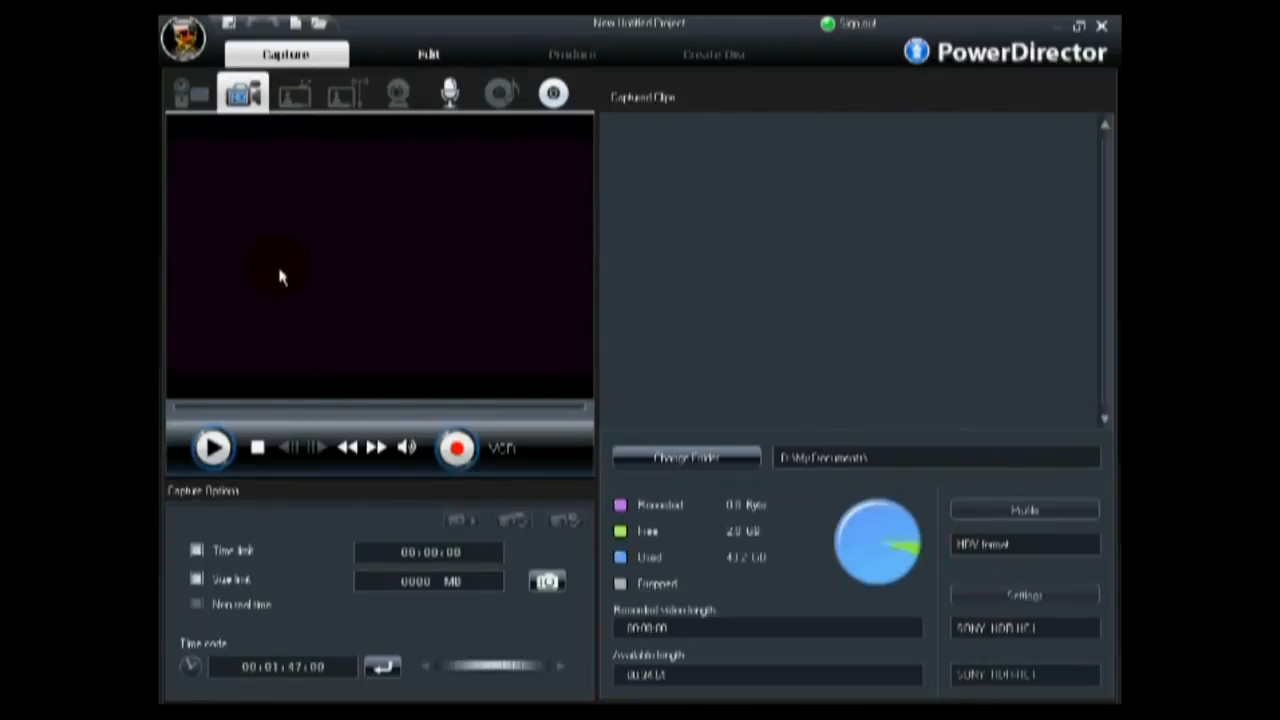
Step: Play and fast-forward the camcorder tape toward the wanted timecode
{"action": "left_click", "coordinate": [348, 448]}
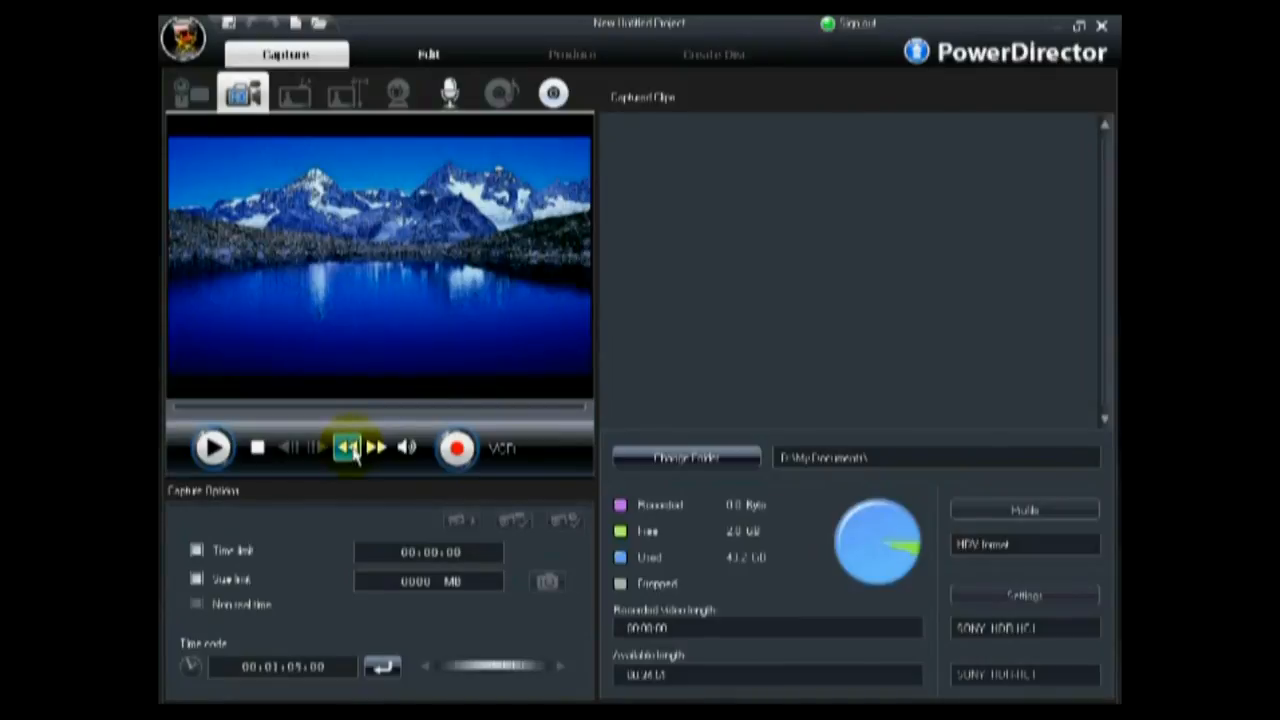
{"action": "left_click", "coordinate": [256, 448]}
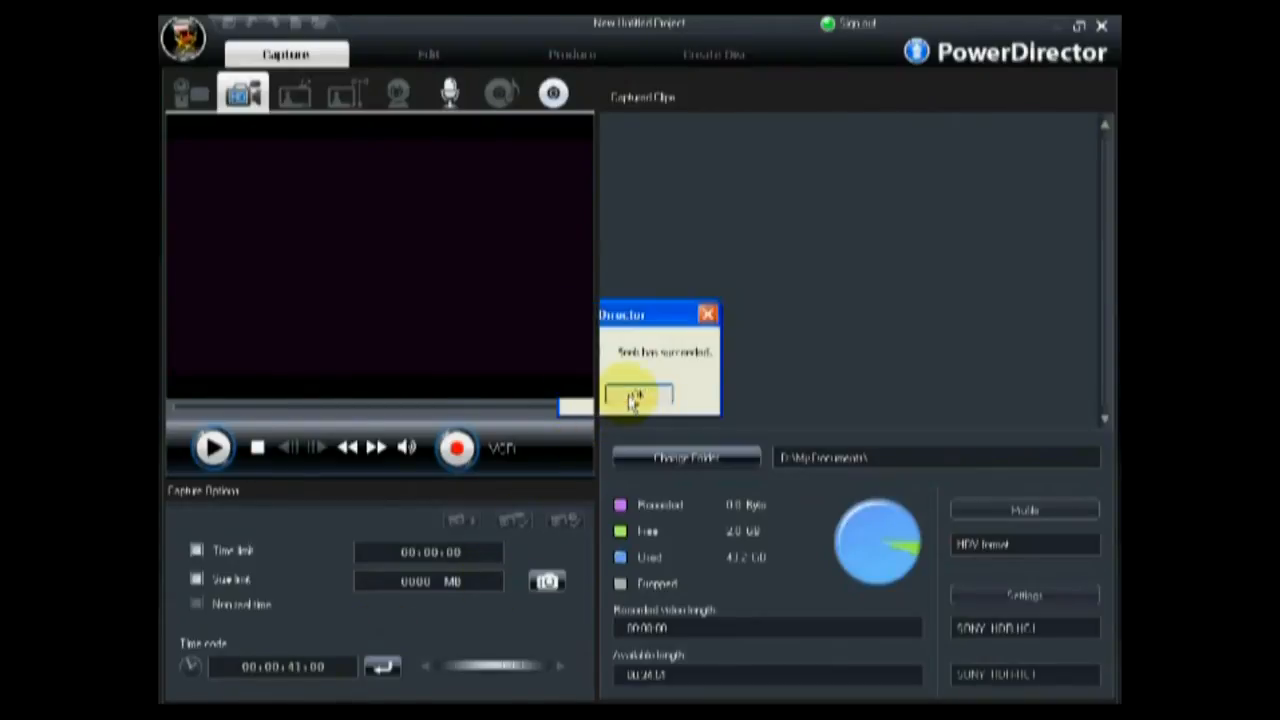
Step: Dismiss the seek message and save the recorded footage as a captured file named 'clip'
{"action": "left_click", "coordinate": [640, 396]}
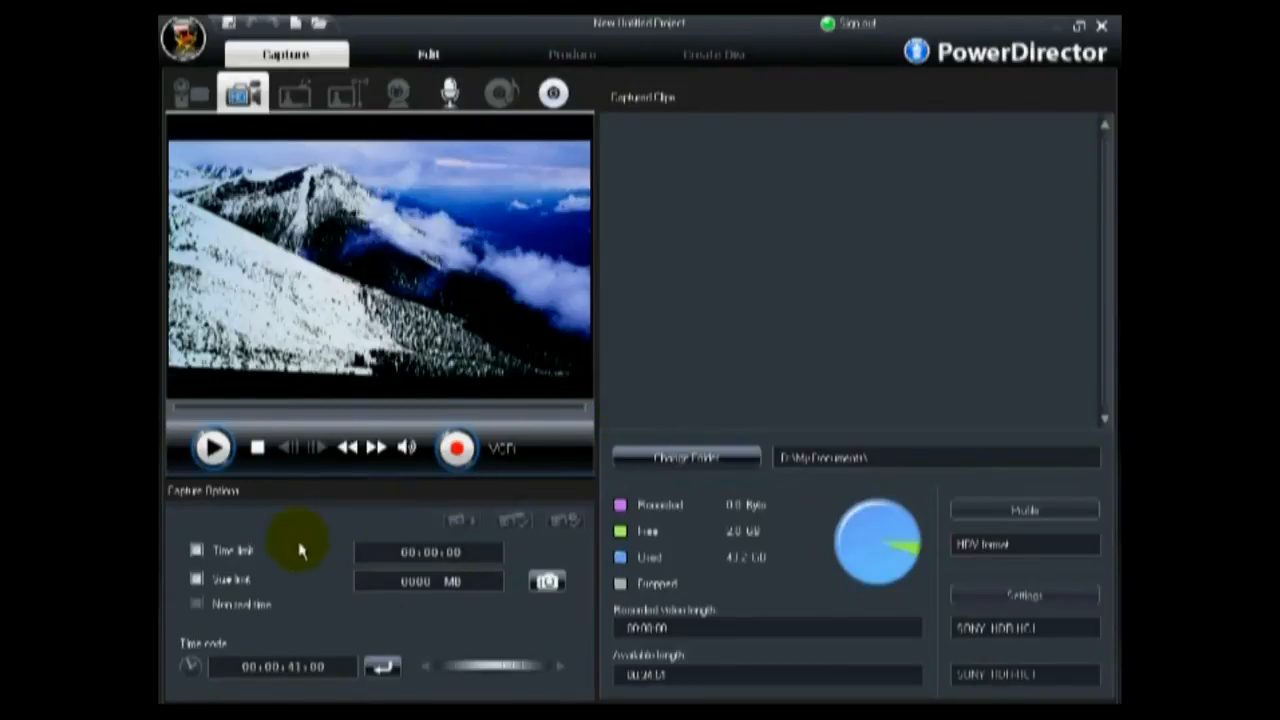
{"action": "mouse_move", "coordinate": [390, 510]}
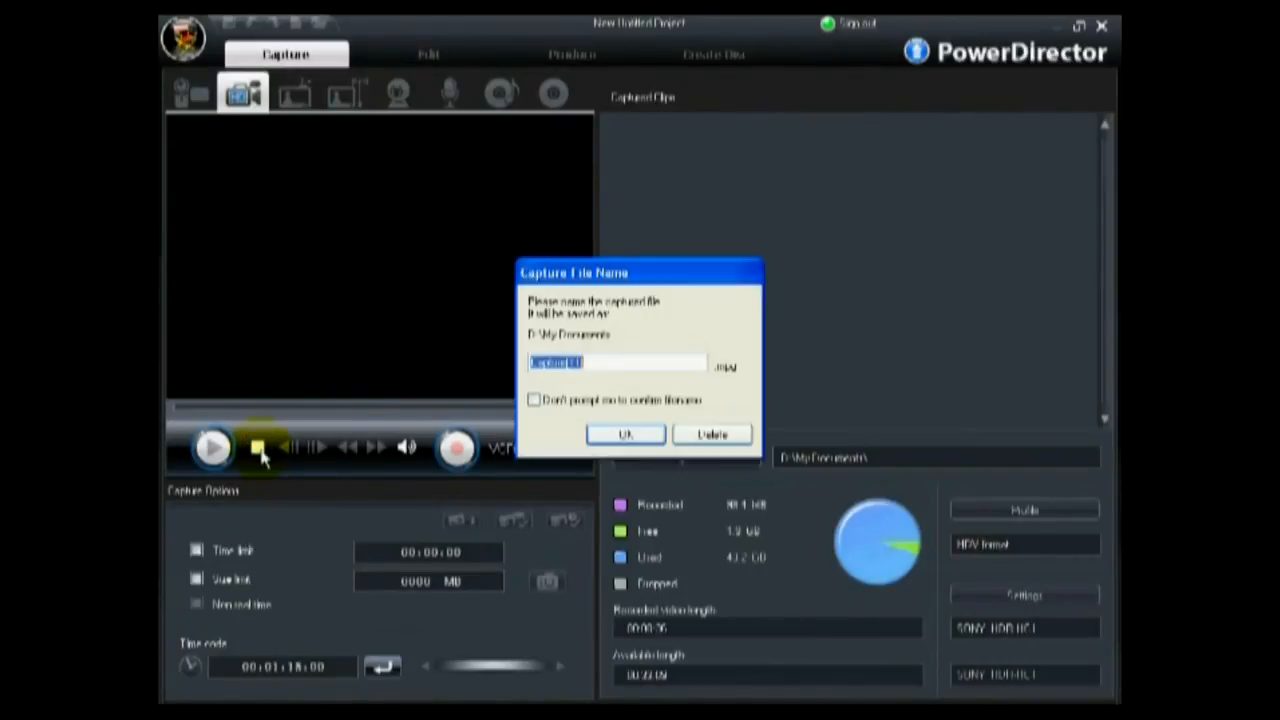
{"action": "mouse_move", "coordinate": [618, 378]}
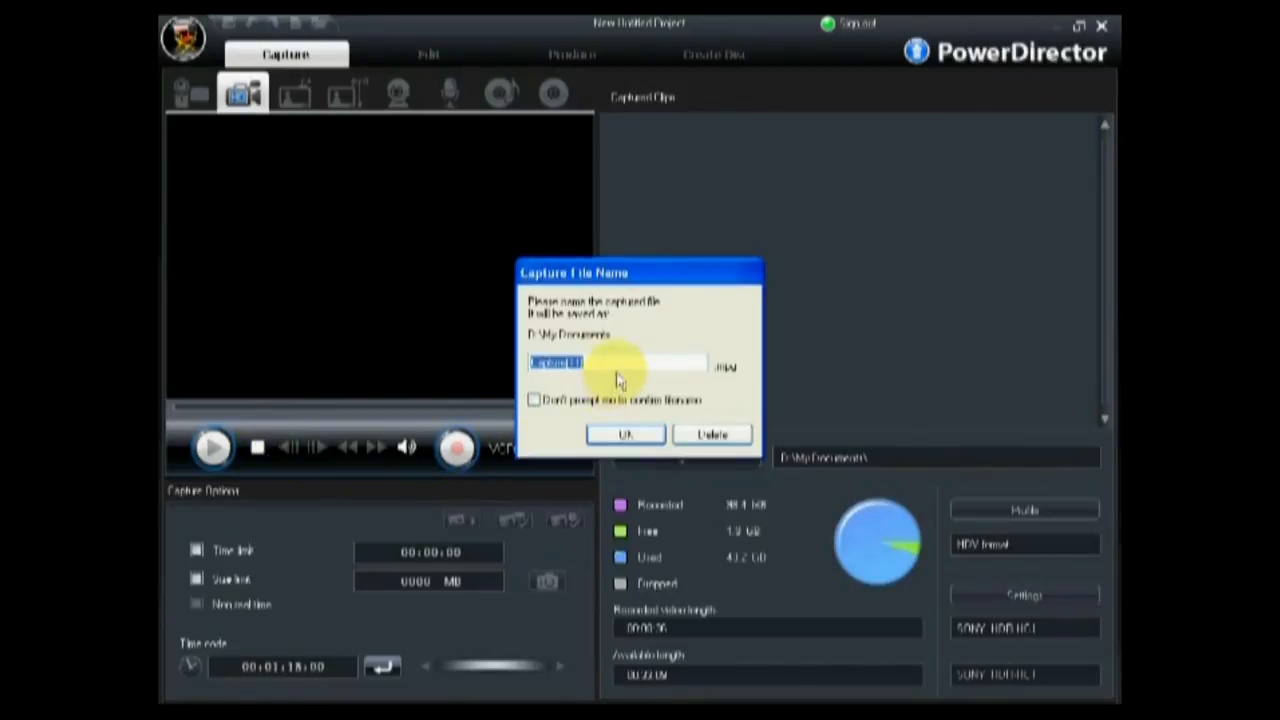
{"action": "type", "text": "clip1"}
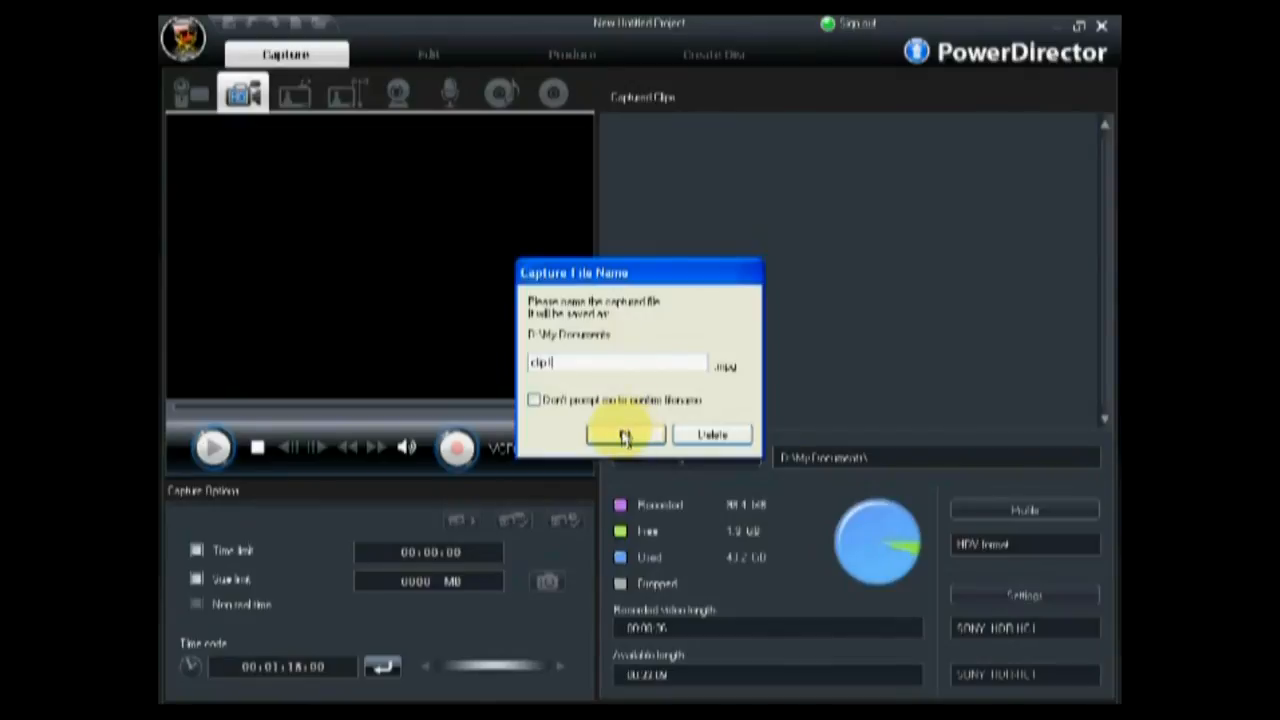
{"action": "left_click", "coordinate": [624, 438]}
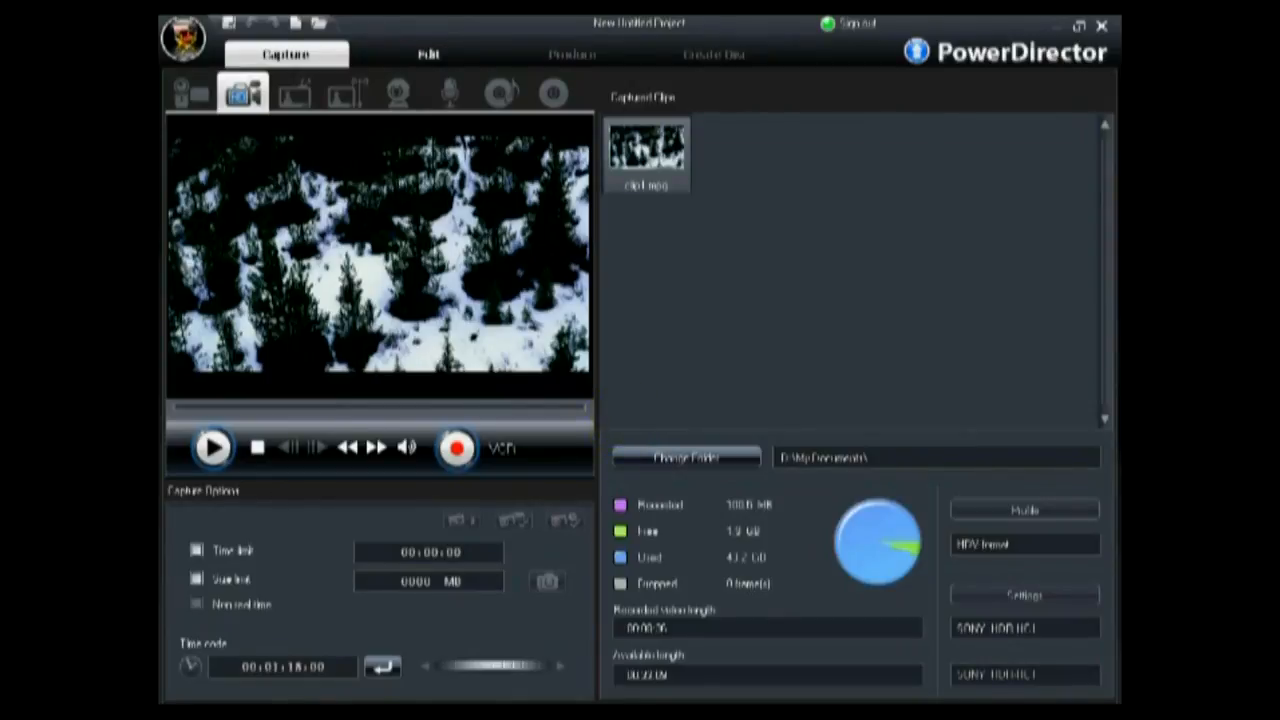
Step: Go to the Edit workspace with the captured clip ready for the timeline
{"action": "left_click", "coordinate": [428, 54]}
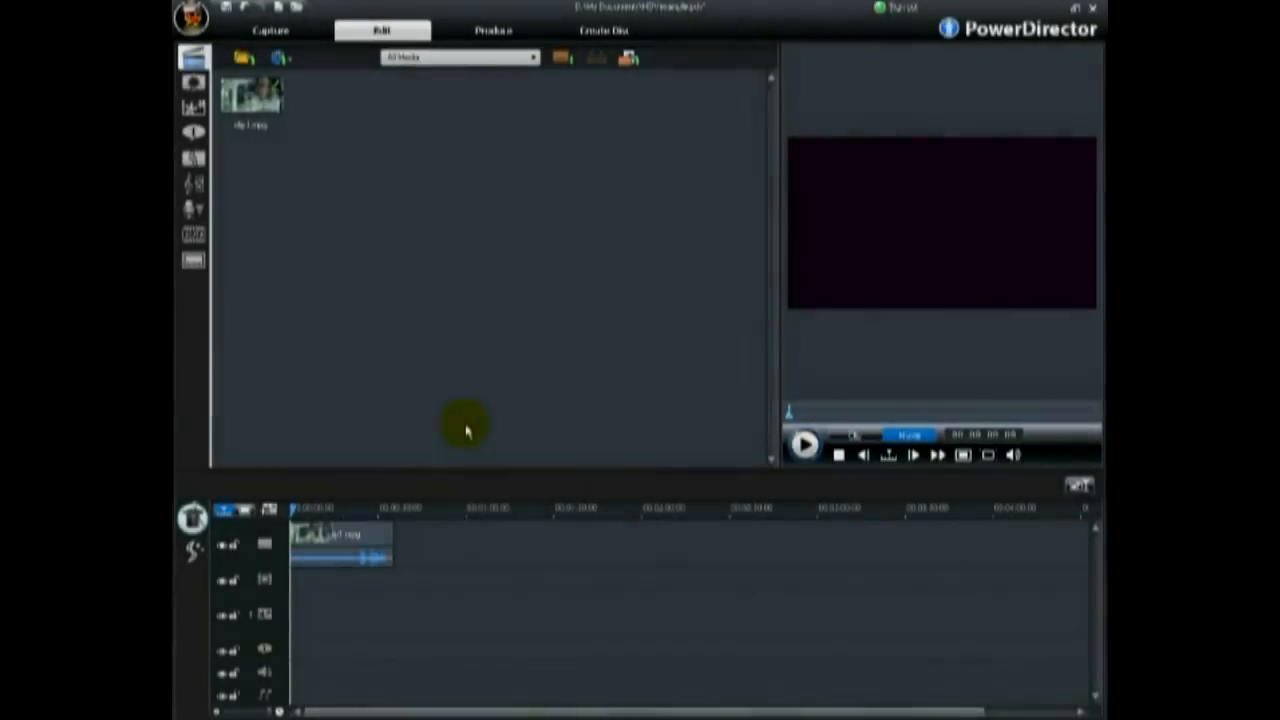
{"action": "mouse_move", "coordinate": [312, 304]}
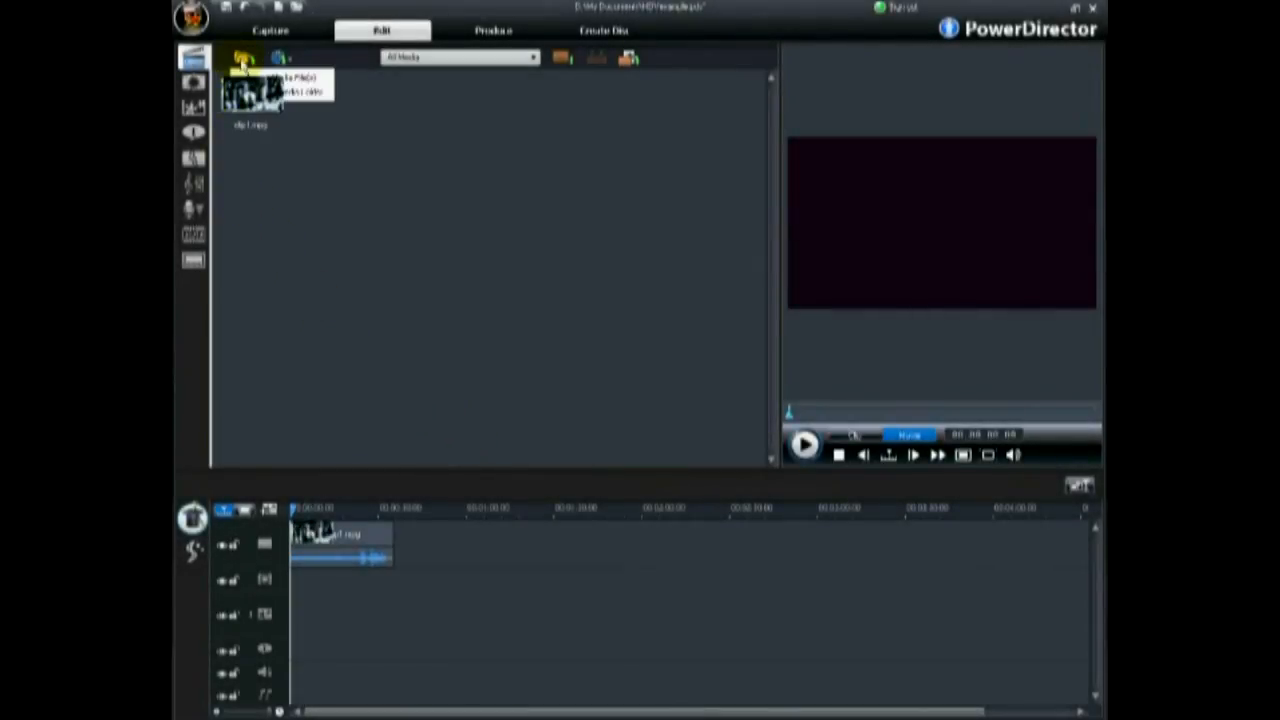
Step: Import all video files from the My HDV Files folder into the media library
{"action": "left_click", "coordinate": [244, 56]}
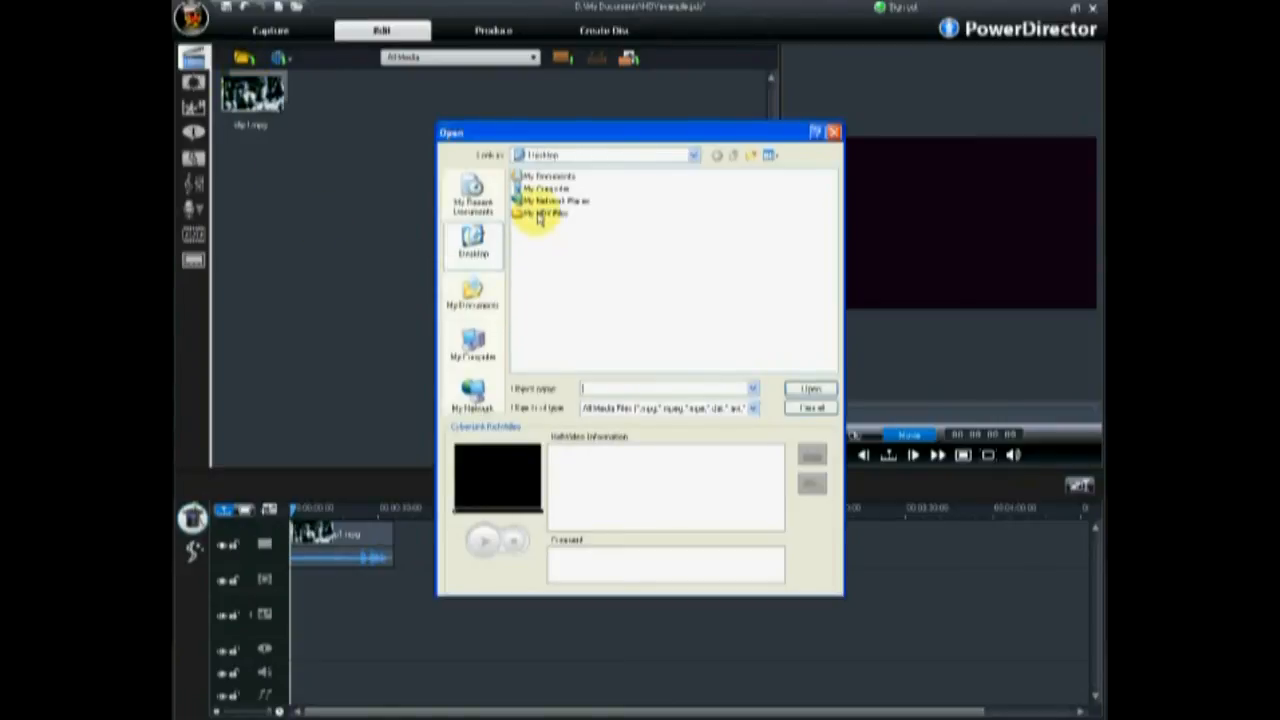
{"action": "left_click", "coordinate": [544, 212]}
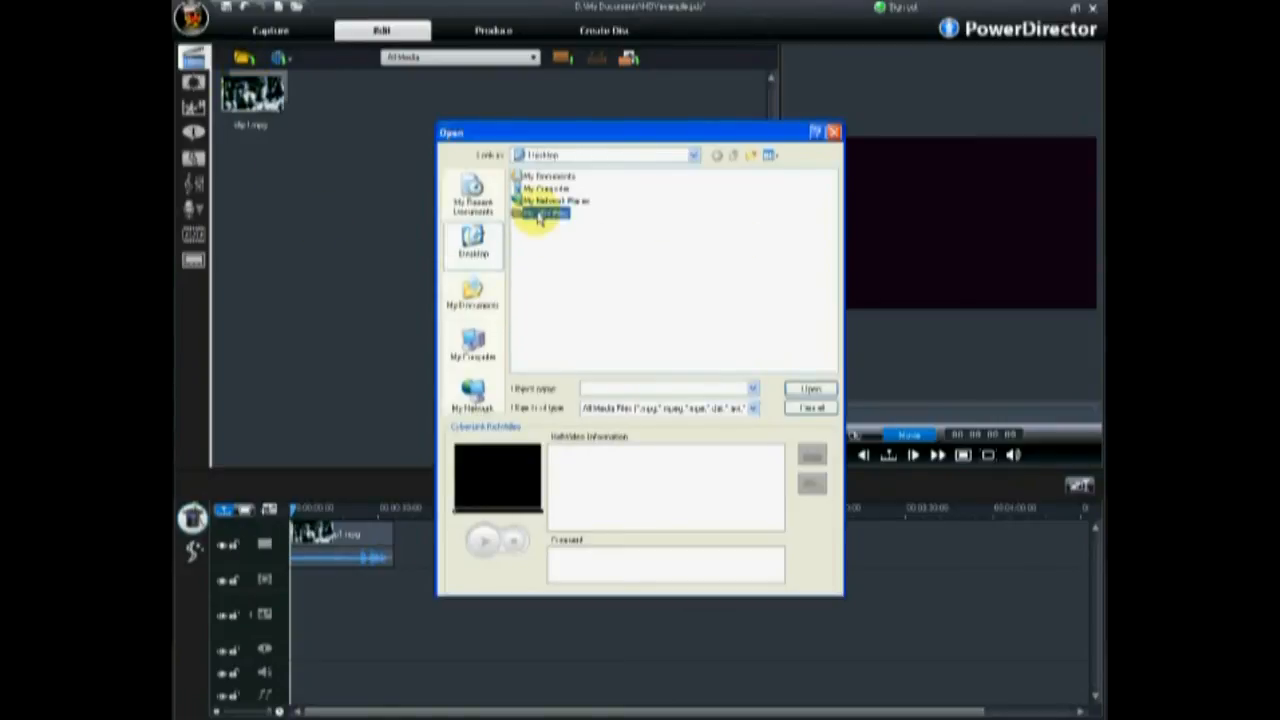
{"action": "double_click", "coordinate": [544, 212]}
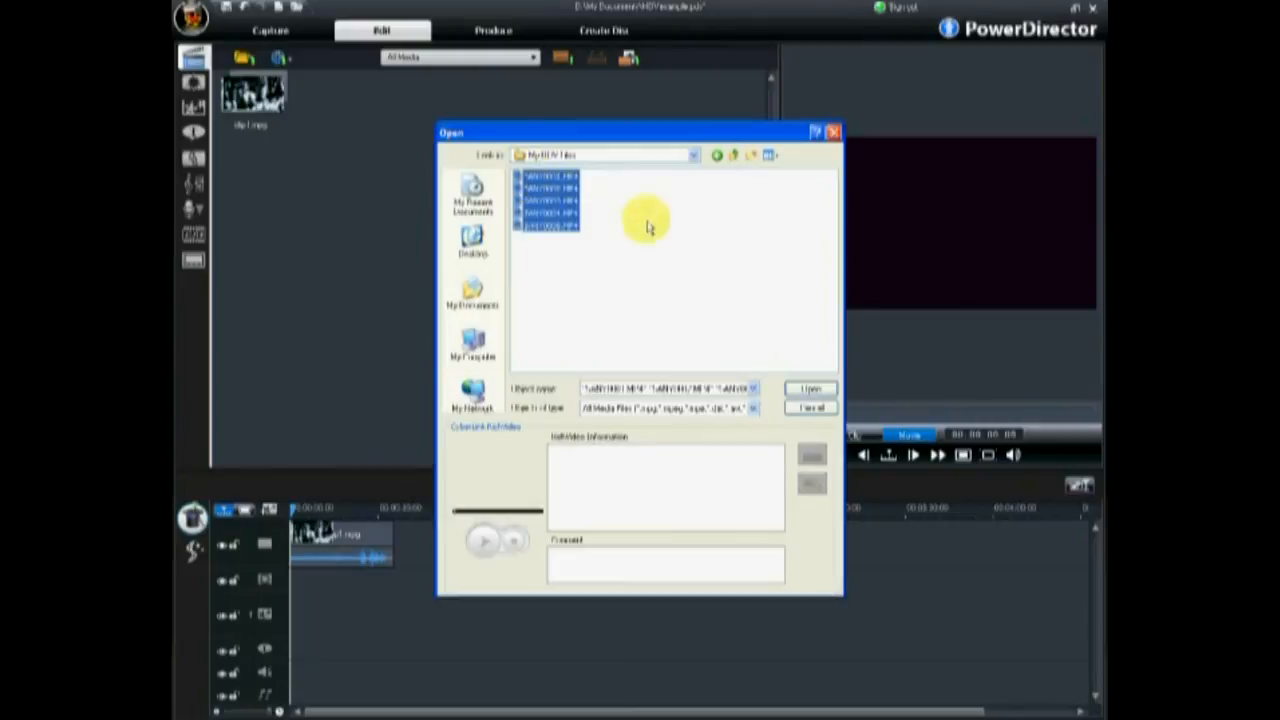
{"action": "left_click", "coordinate": [810, 388]}
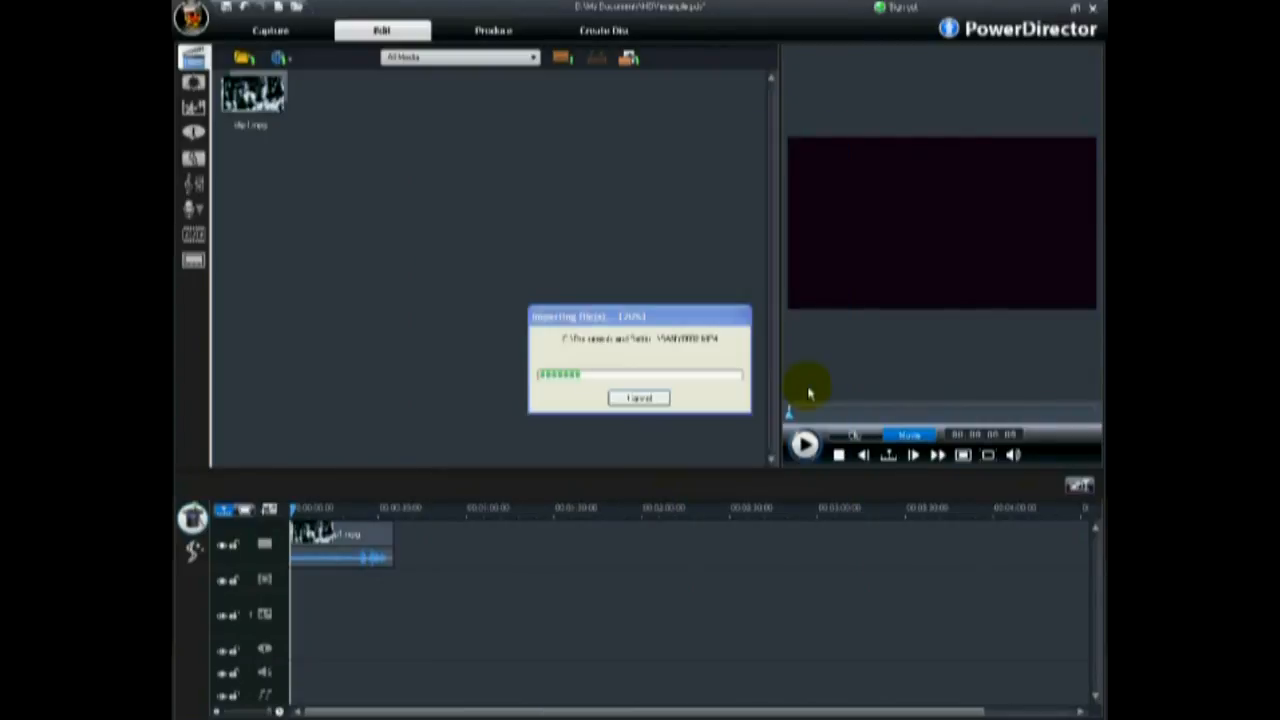
{"action": "mouse_move", "coordinate": [428, 292]}
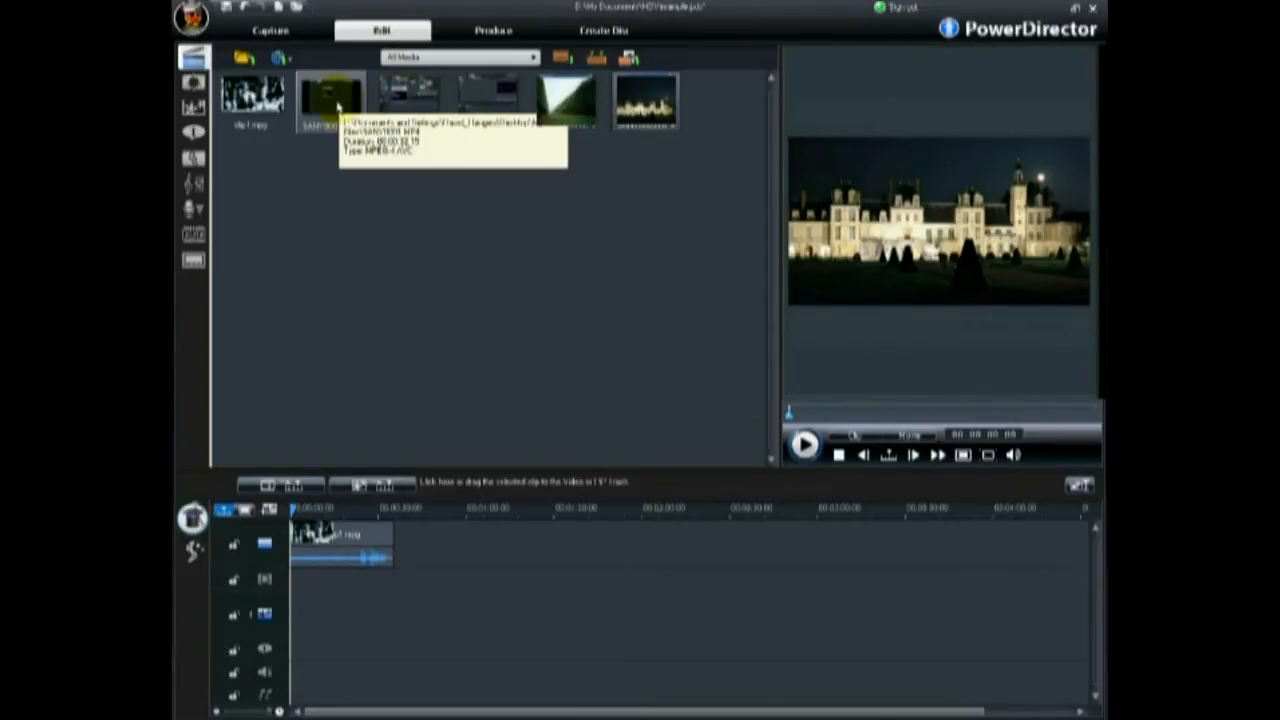
Step: Place an imported clip onto the timeline's video track
{"action": "left_click_drag", "start_coordinate": [330, 96], "coordinate": [436, 544]}
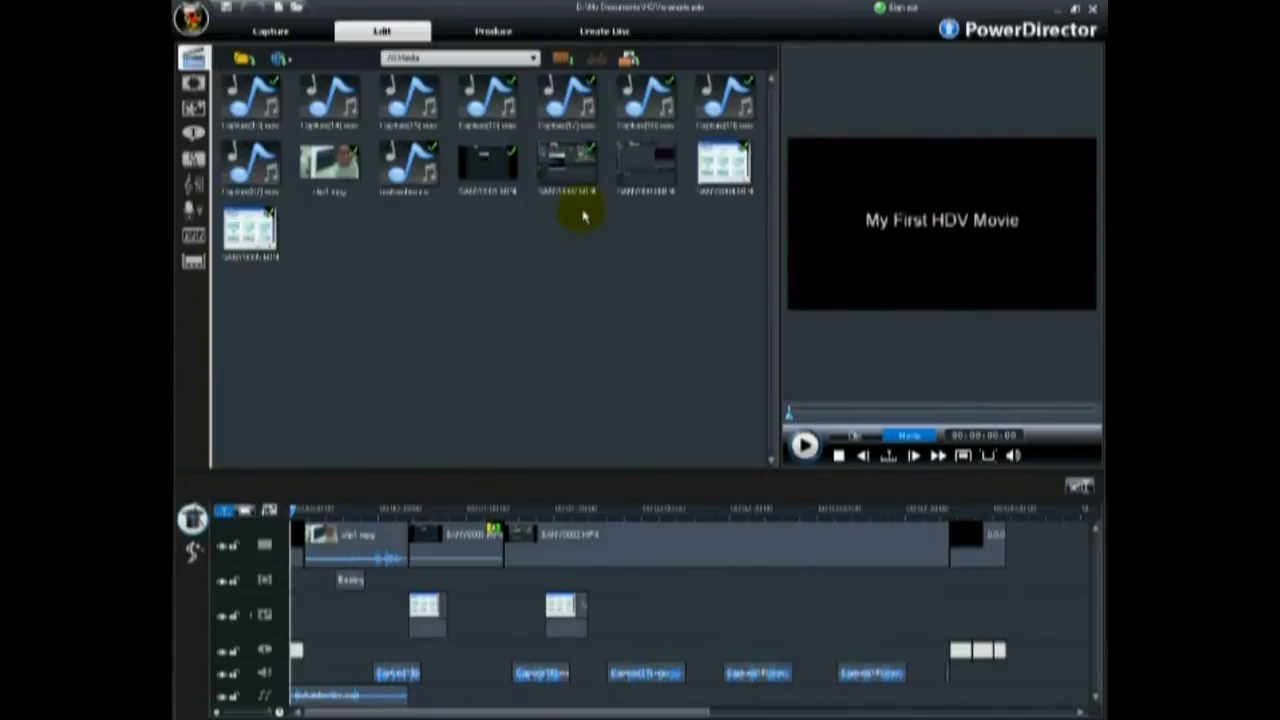
Step: In Create Disc Preferences set BDMV (With menu), MPEG4 AVC video, BD 1920 x 1080 quality, and apply
{"action": "left_click", "coordinate": [604, 32]}
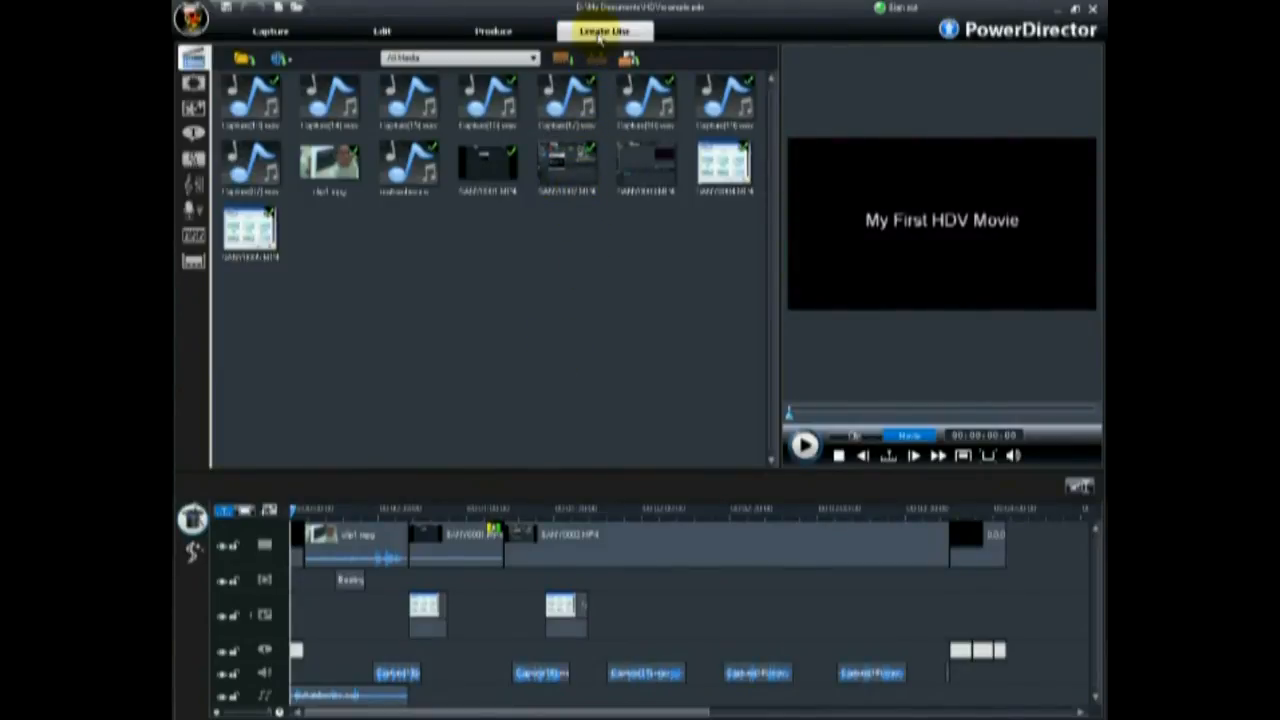
{"action": "left_click", "coordinate": [604, 32]}
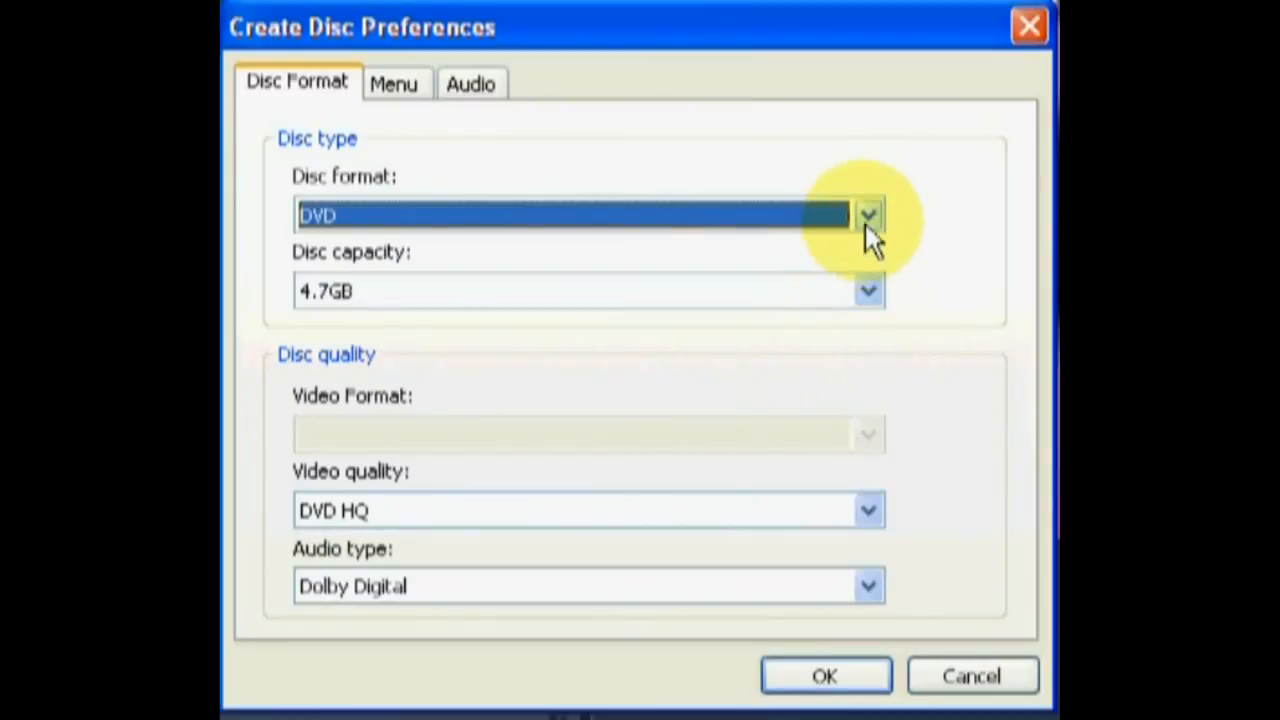
{"action": "left_click", "coordinate": [868, 214]}
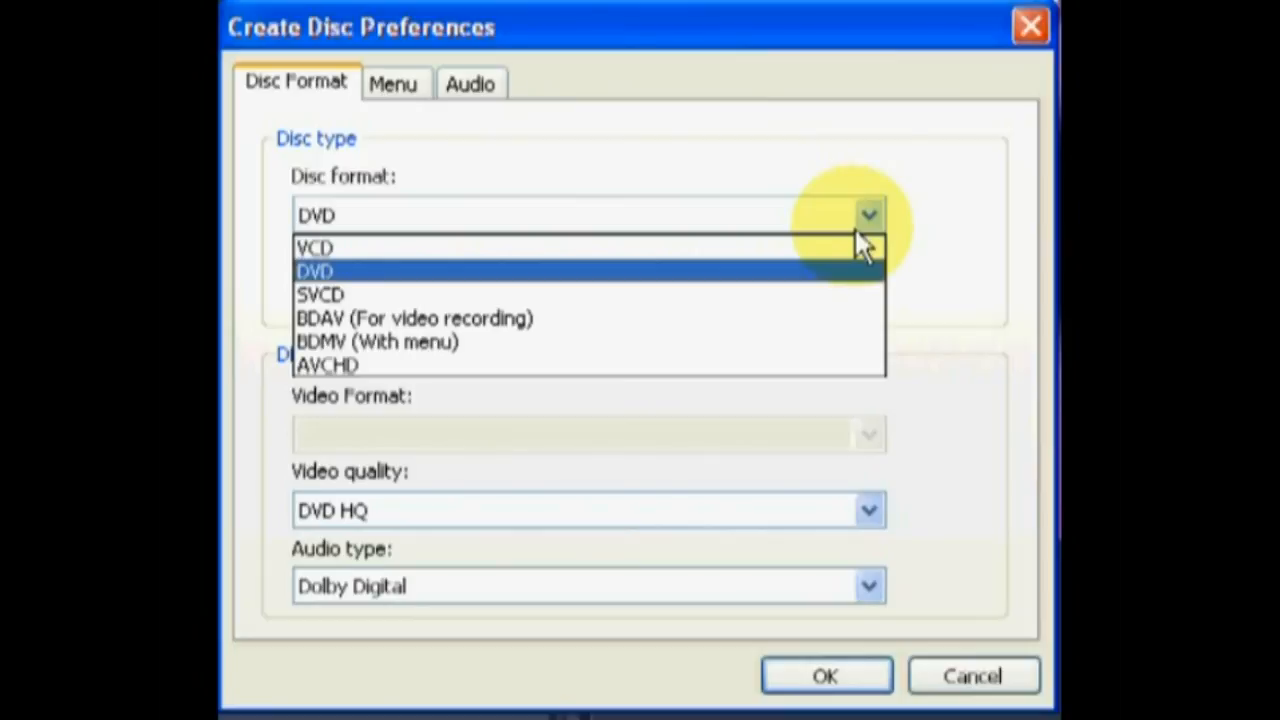
{"action": "mouse_move", "coordinate": [810, 316]}
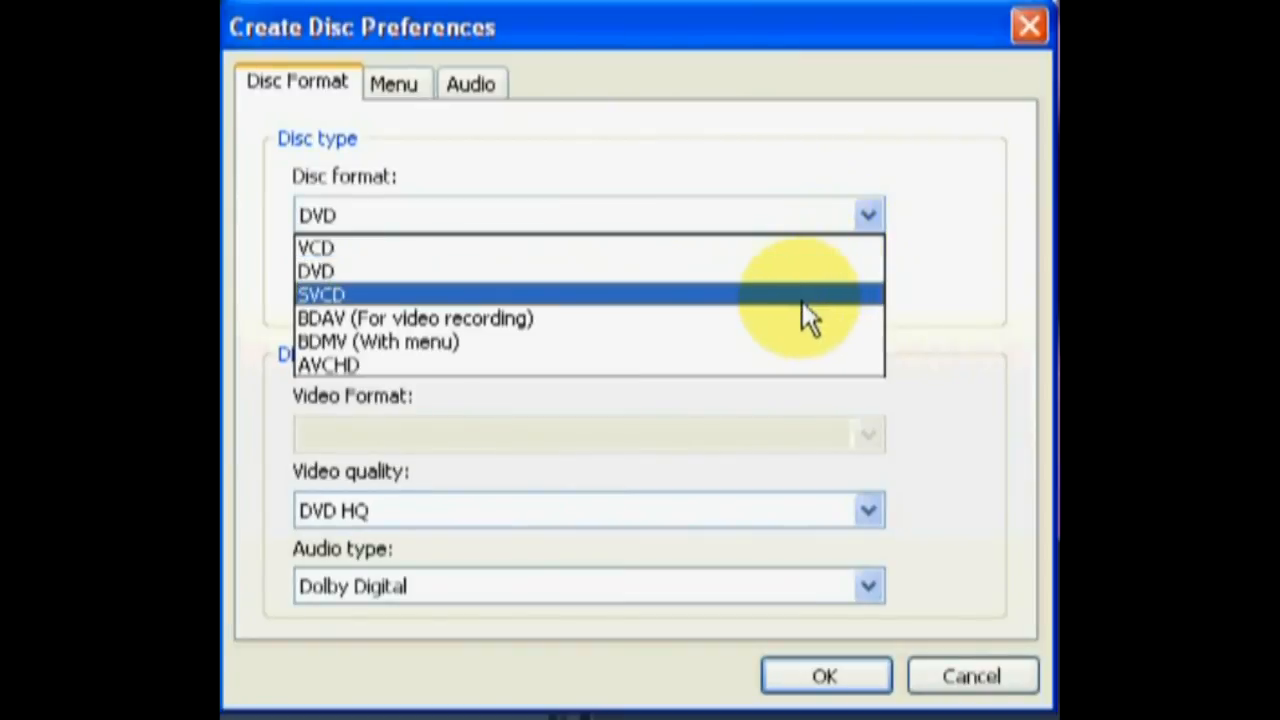
{"action": "mouse_move", "coordinate": [644, 350]}
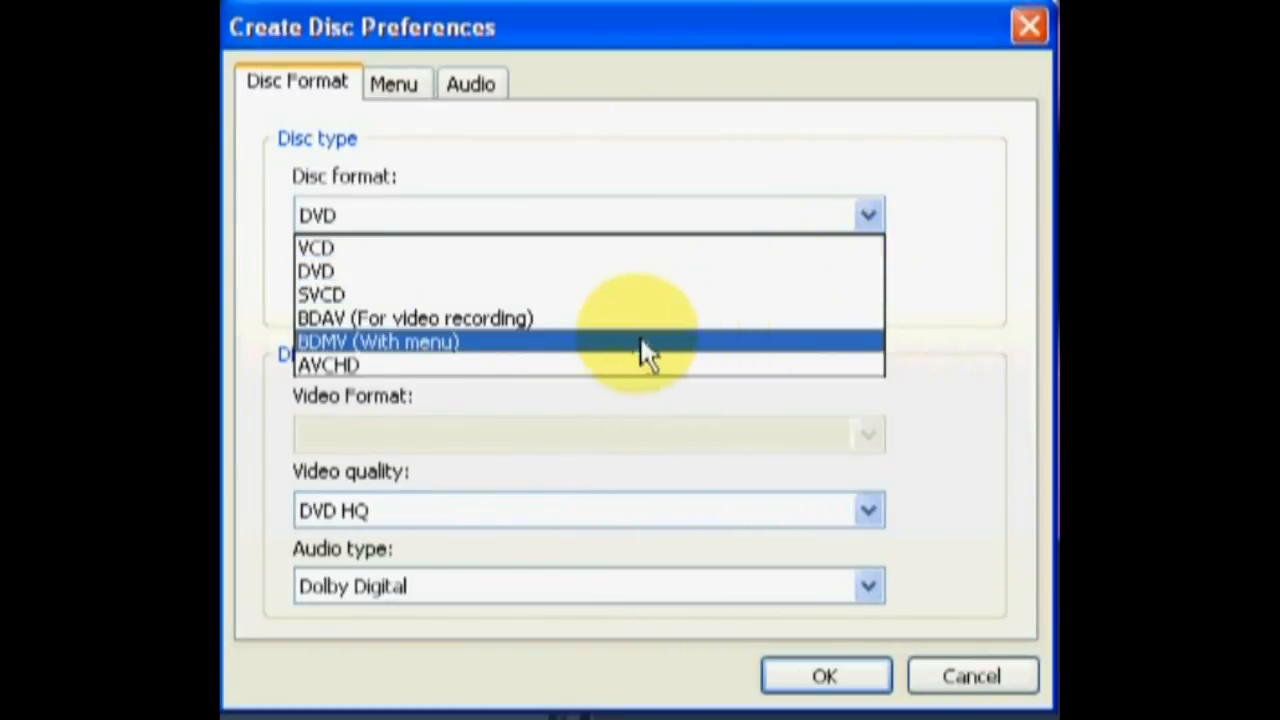
{"action": "mouse_move", "coordinate": [490, 350]}
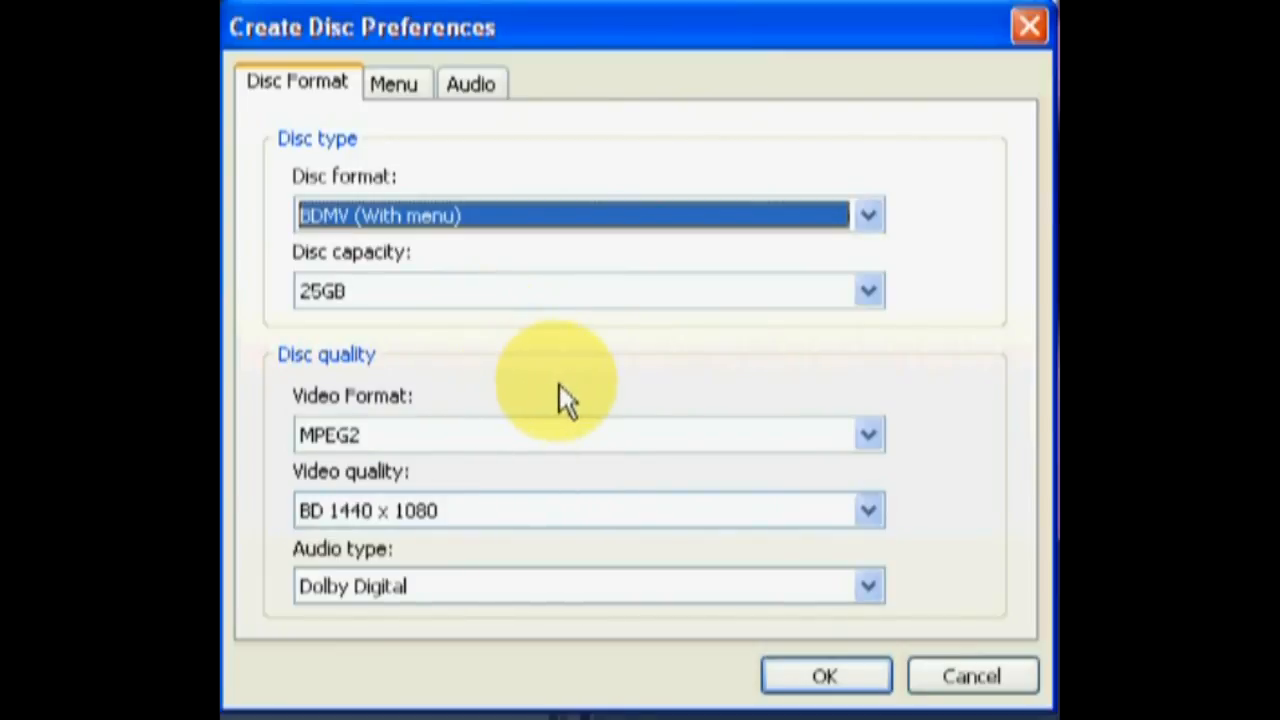
{"action": "left_click", "coordinate": [868, 434]}
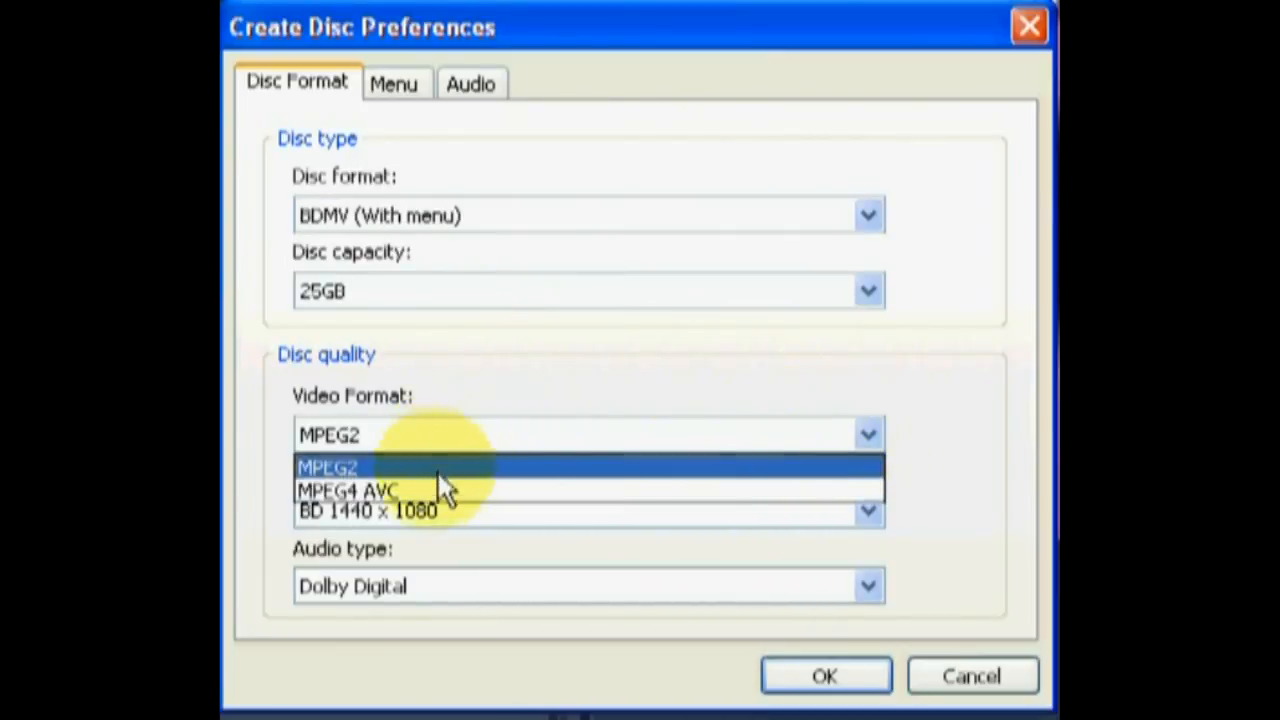
{"action": "mouse_move", "coordinate": [440, 490]}
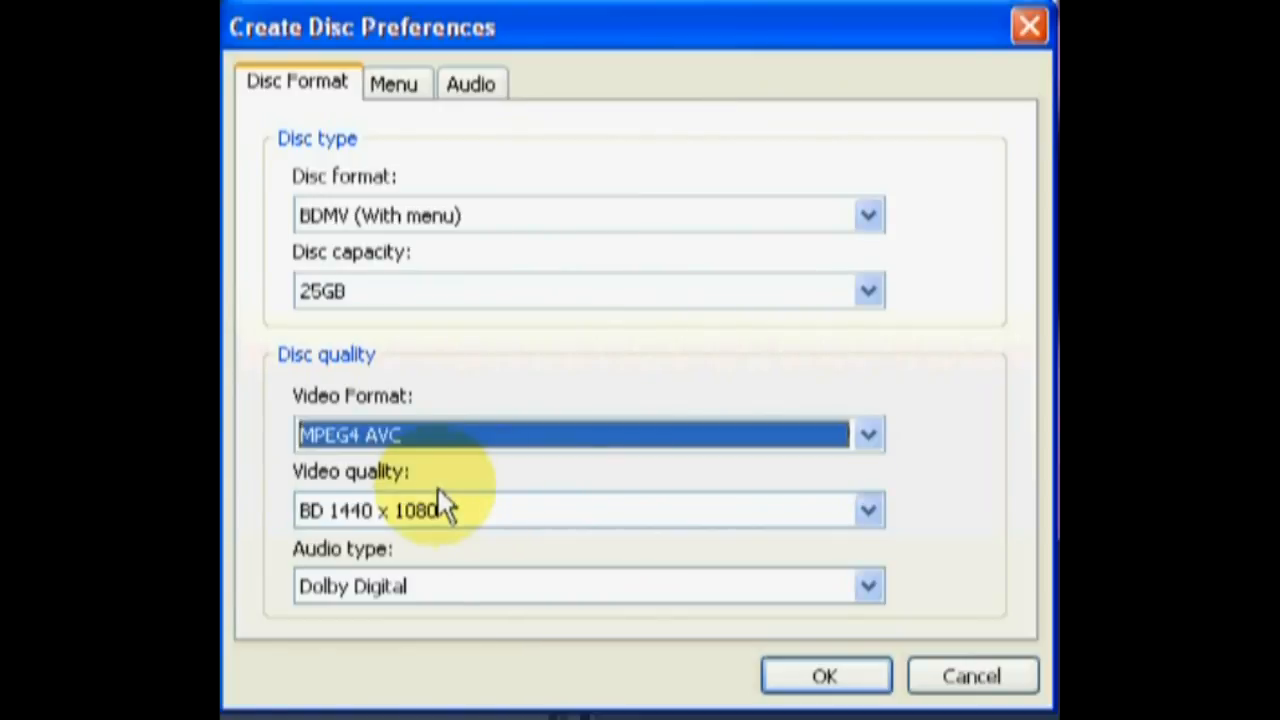
{"action": "left_click", "coordinate": [866, 510]}
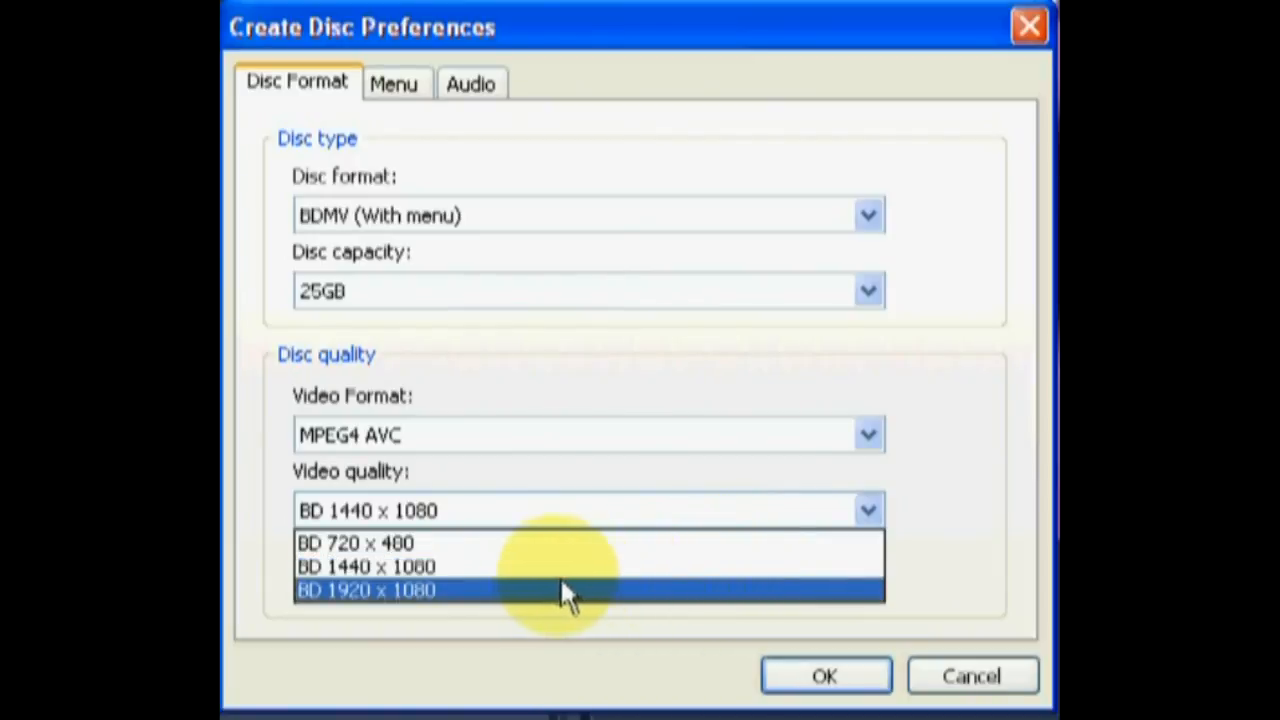
{"action": "mouse_move", "coordinate": [468, 596]}
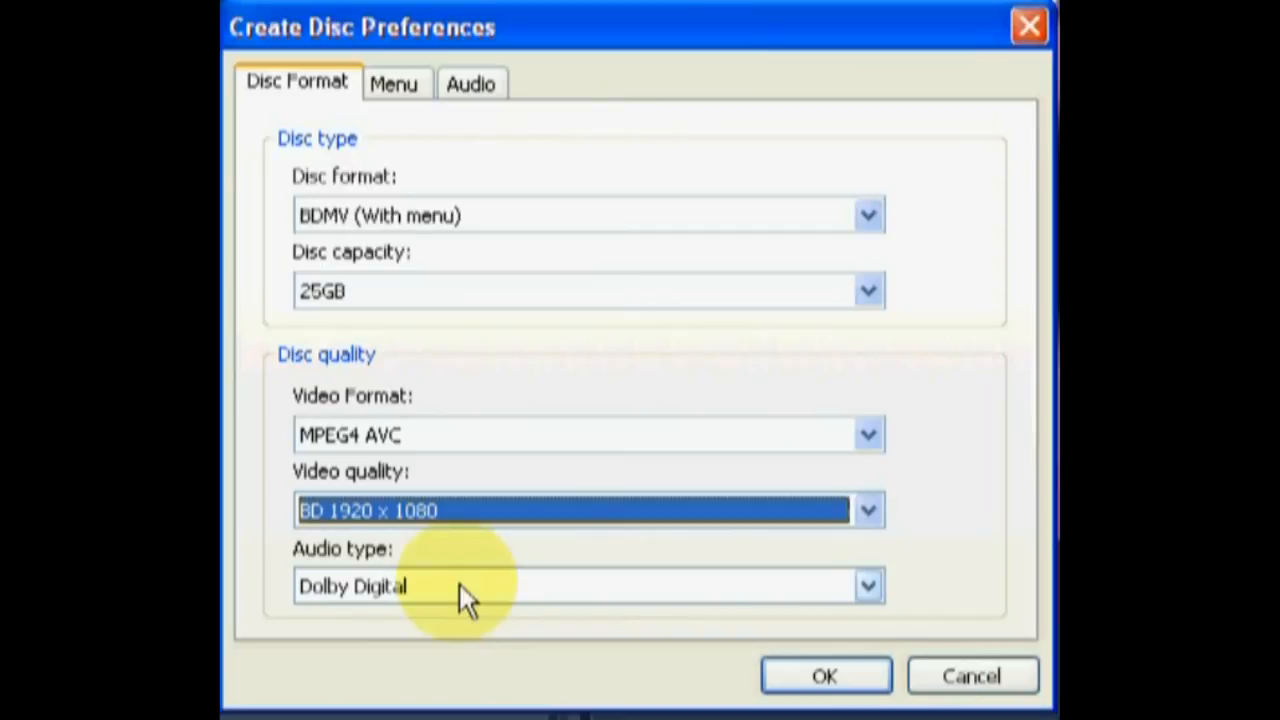
{"action": "mouse_move", "coordinate": [824, 676]}
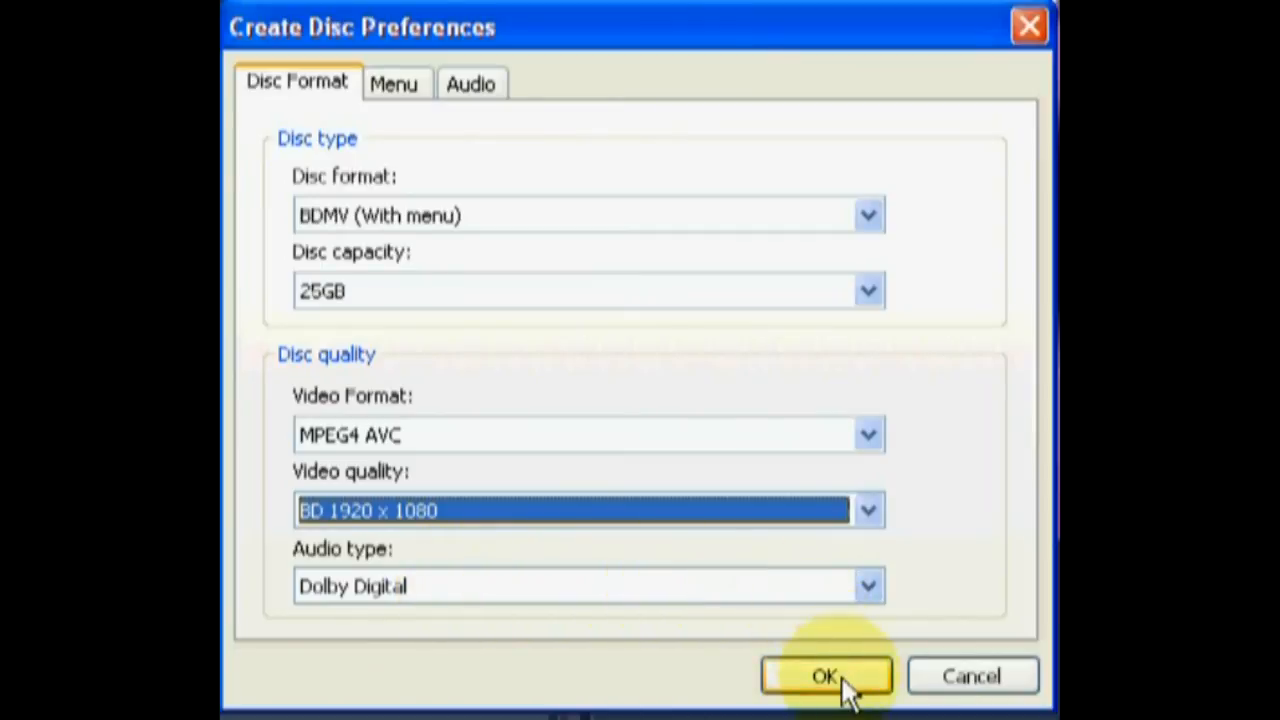
{"action": "left_click", "coordinate": [824, 676]}
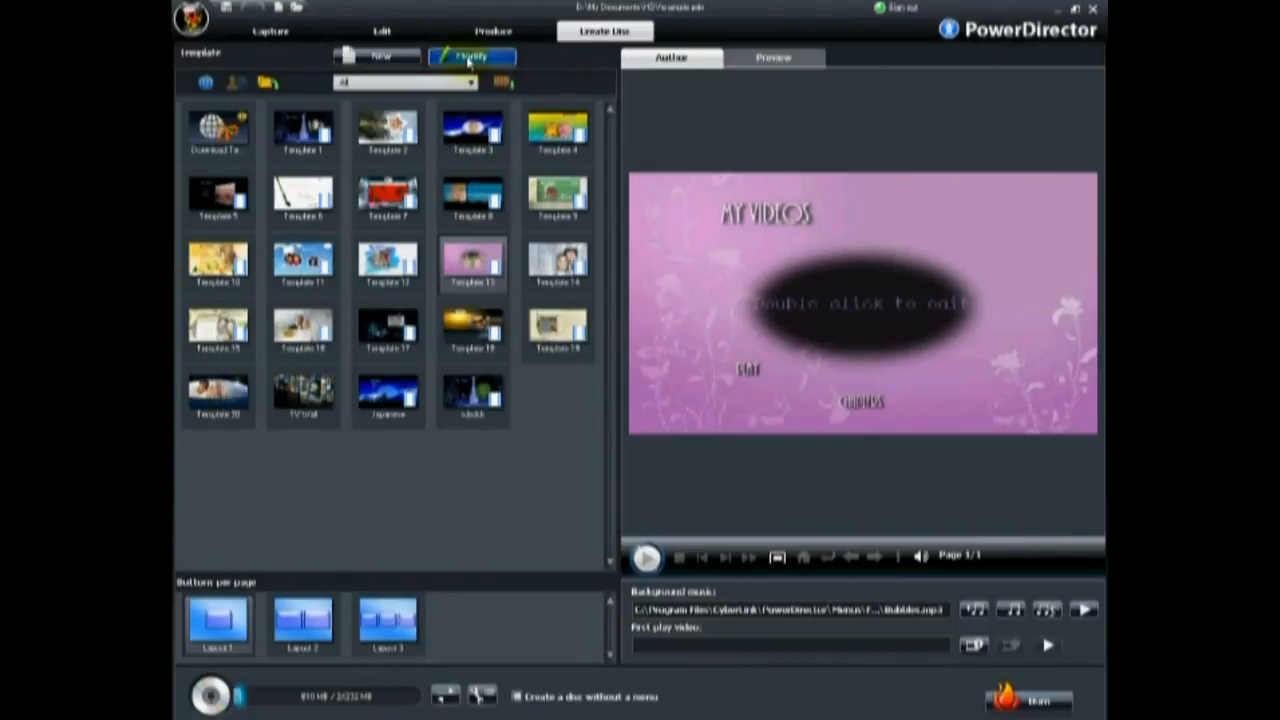
{"action": "mouse_move", "coordinate": [336, 448]}
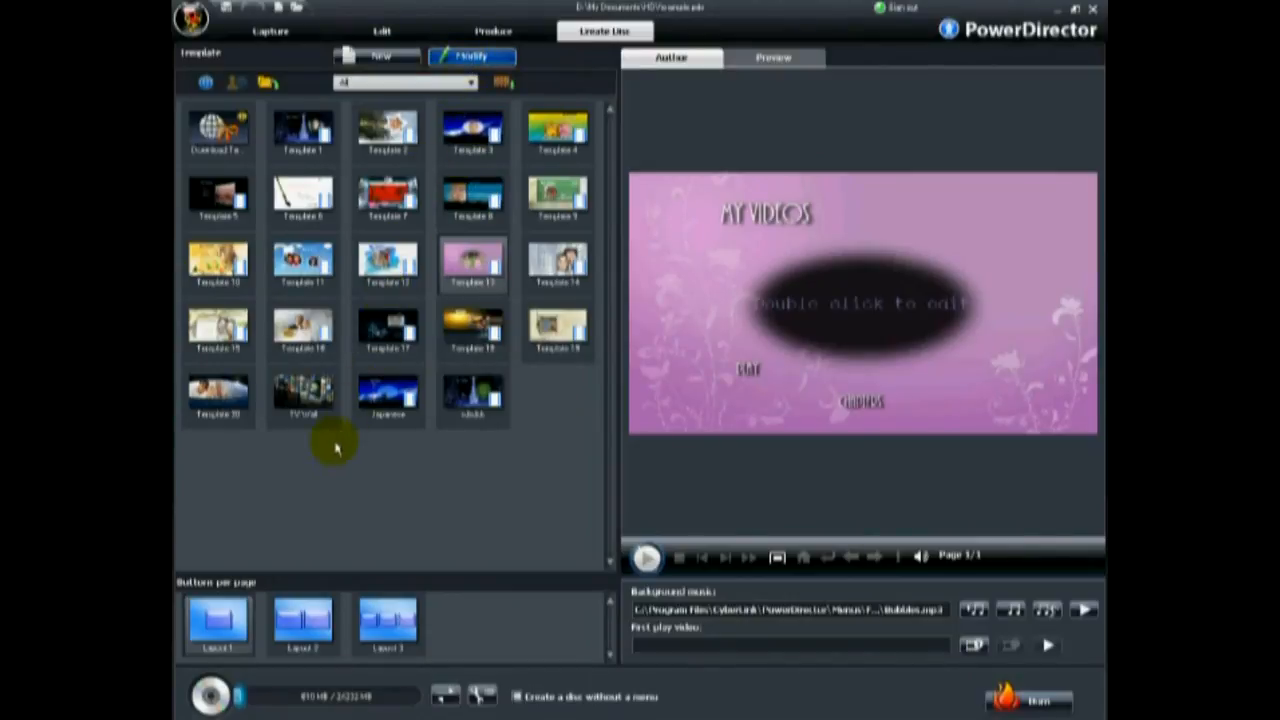
Step: Return from disc authoring to the Edit workspace
{"action": "left_click", "coordinate": [382, 32]}
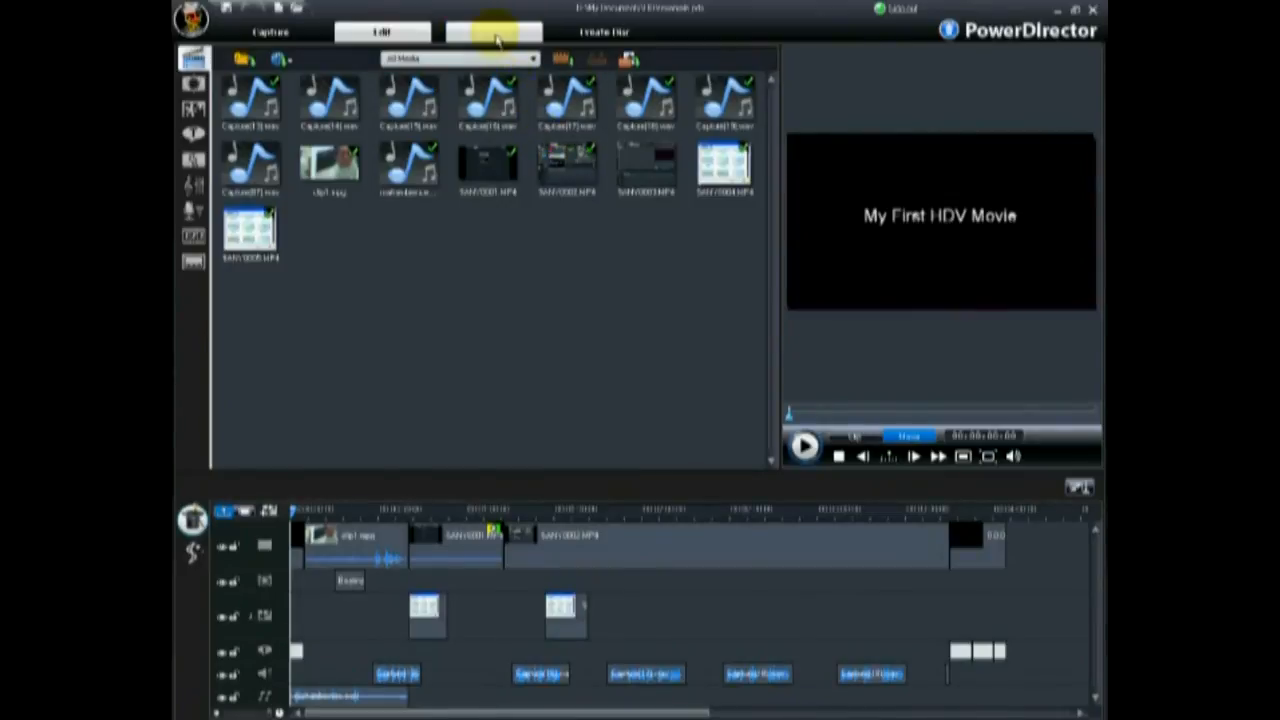
Step: Start the Production Wizard for a YouTube upload and proceed through the login step
{"action": "left_click", "coordinate": [496, 32]}
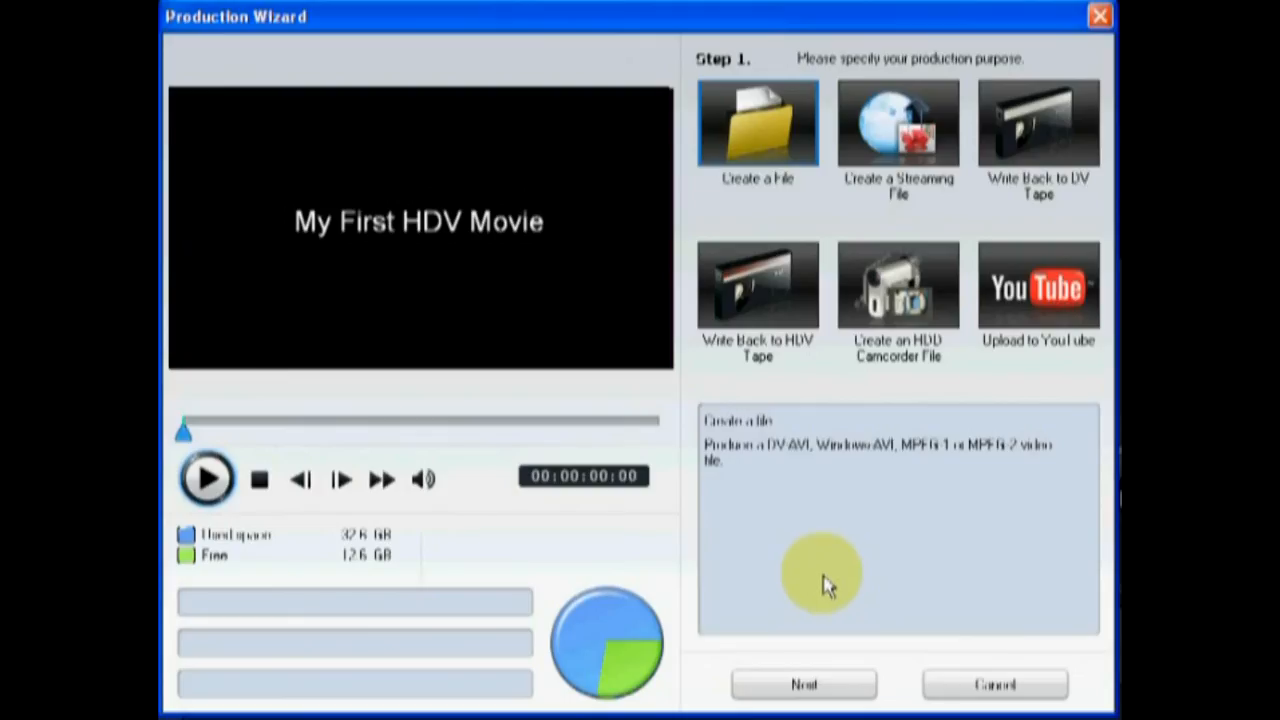
{"action": "mouse_move", "coordinate": [1024, 304]}
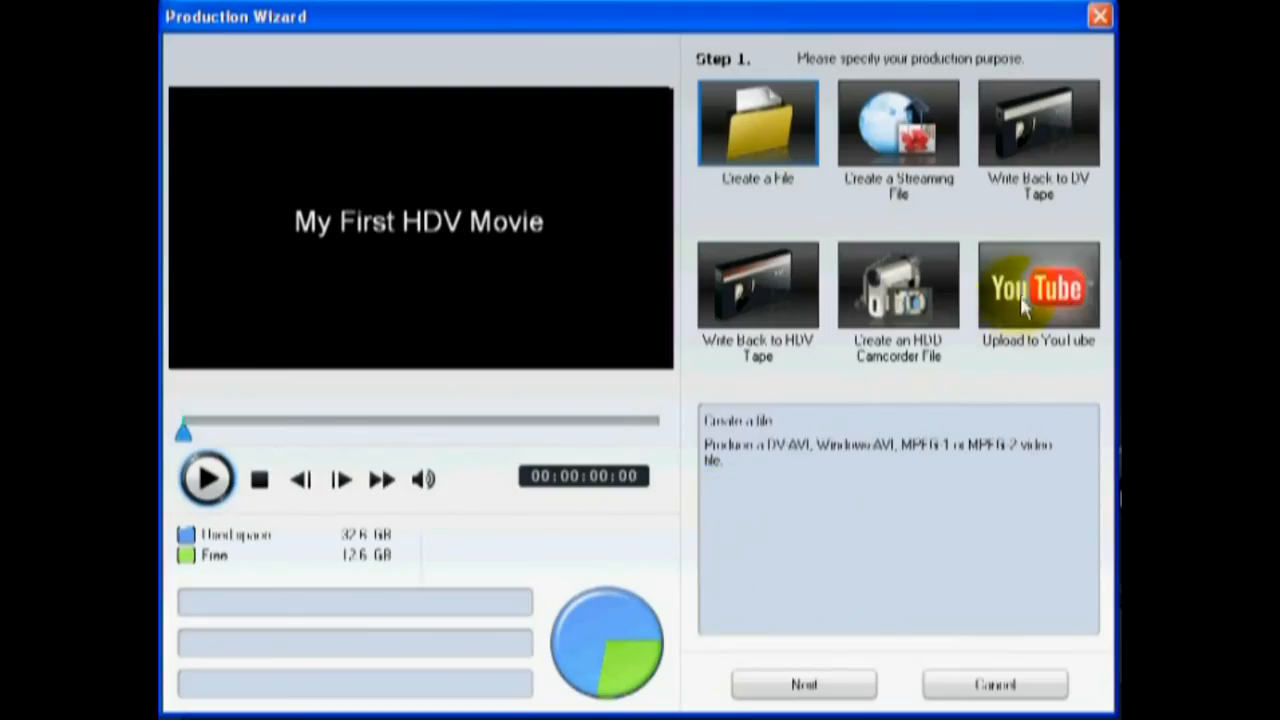
{"action": "left_click", "coordinate": [1038, 288]}
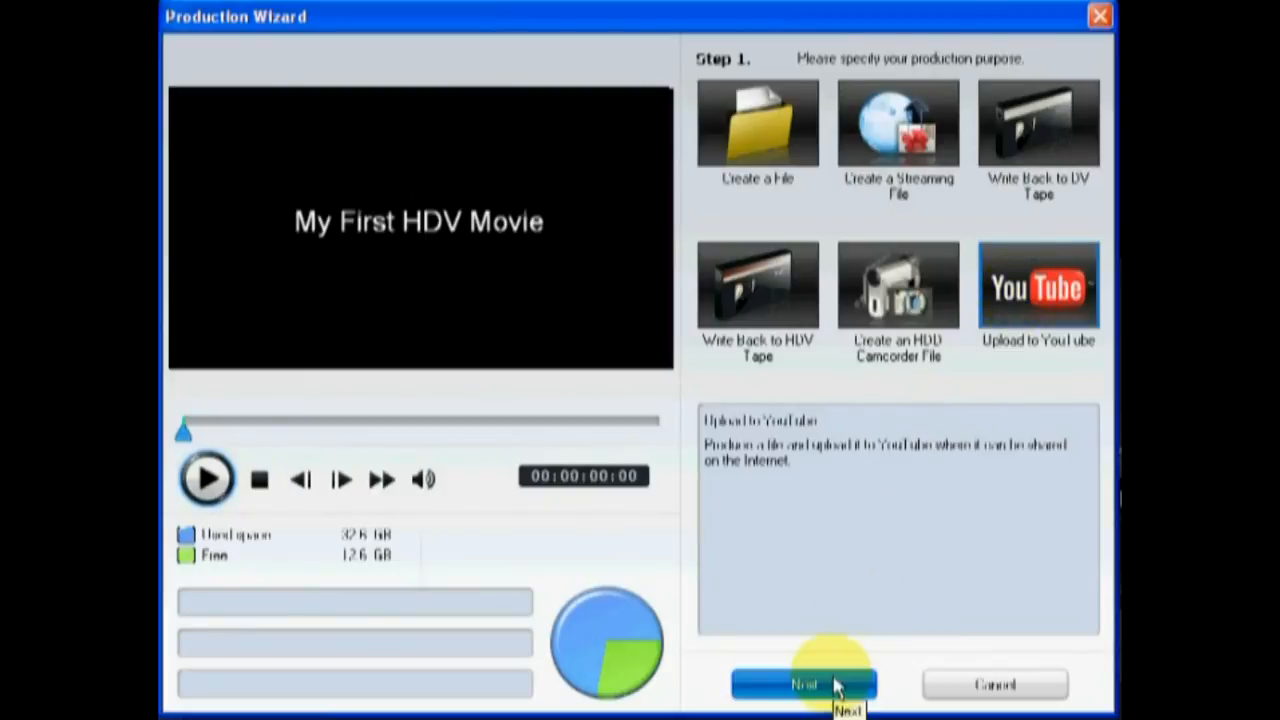
{"action": "left_click", "coordinate": [804, 684]}
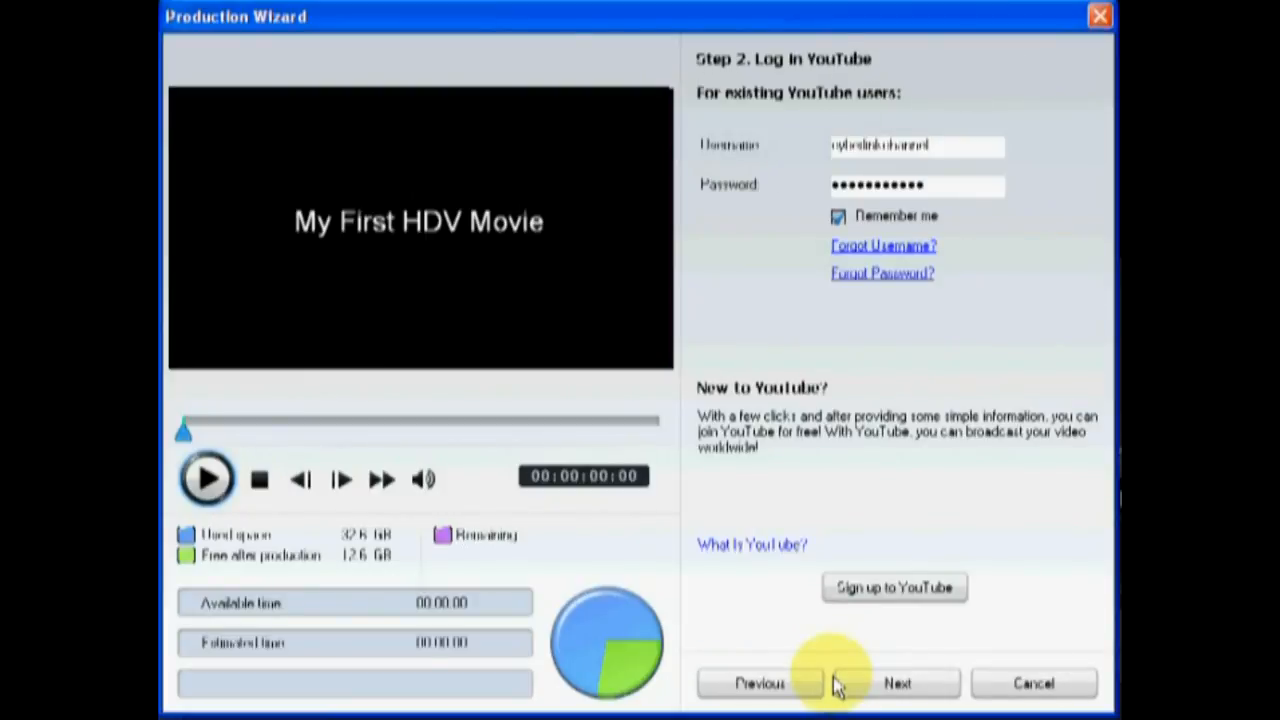
{"action": "left_click", "coordinate": [896, 684]}
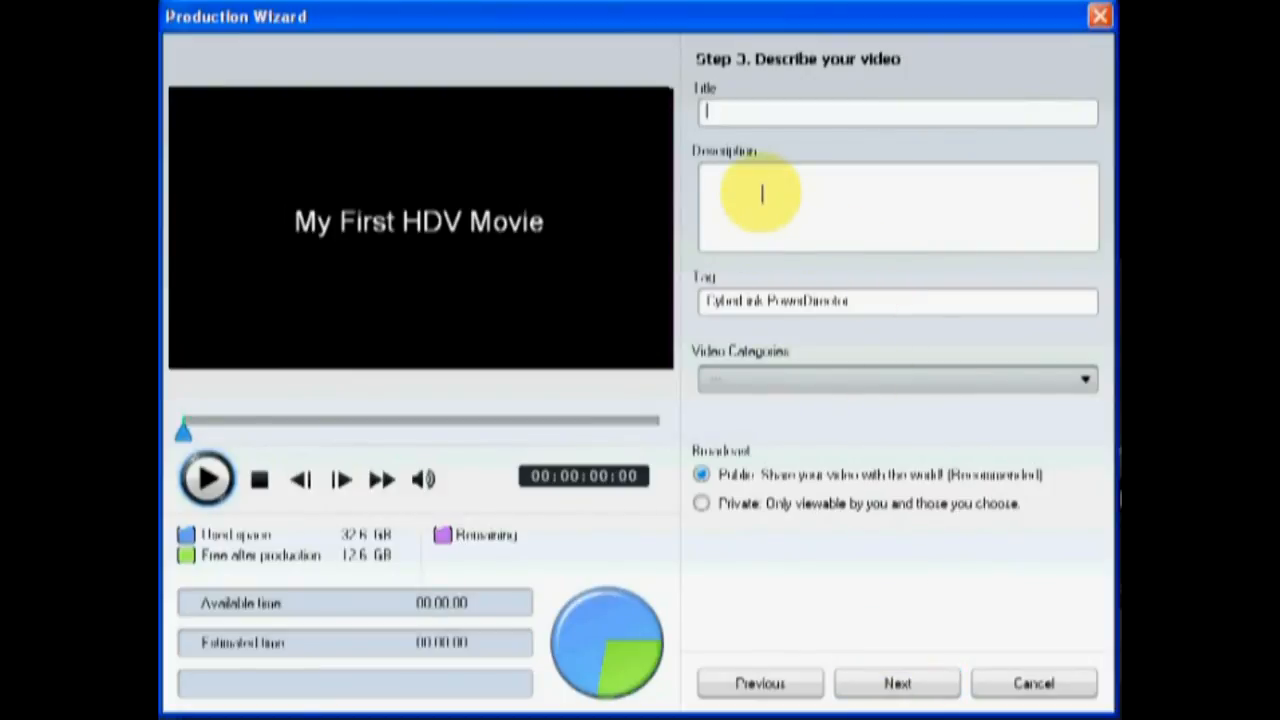
Step: Enter 'My First HD Movie' as title and description and continue to the quality step
{"action": "type", "text": "My First HD Movie"}
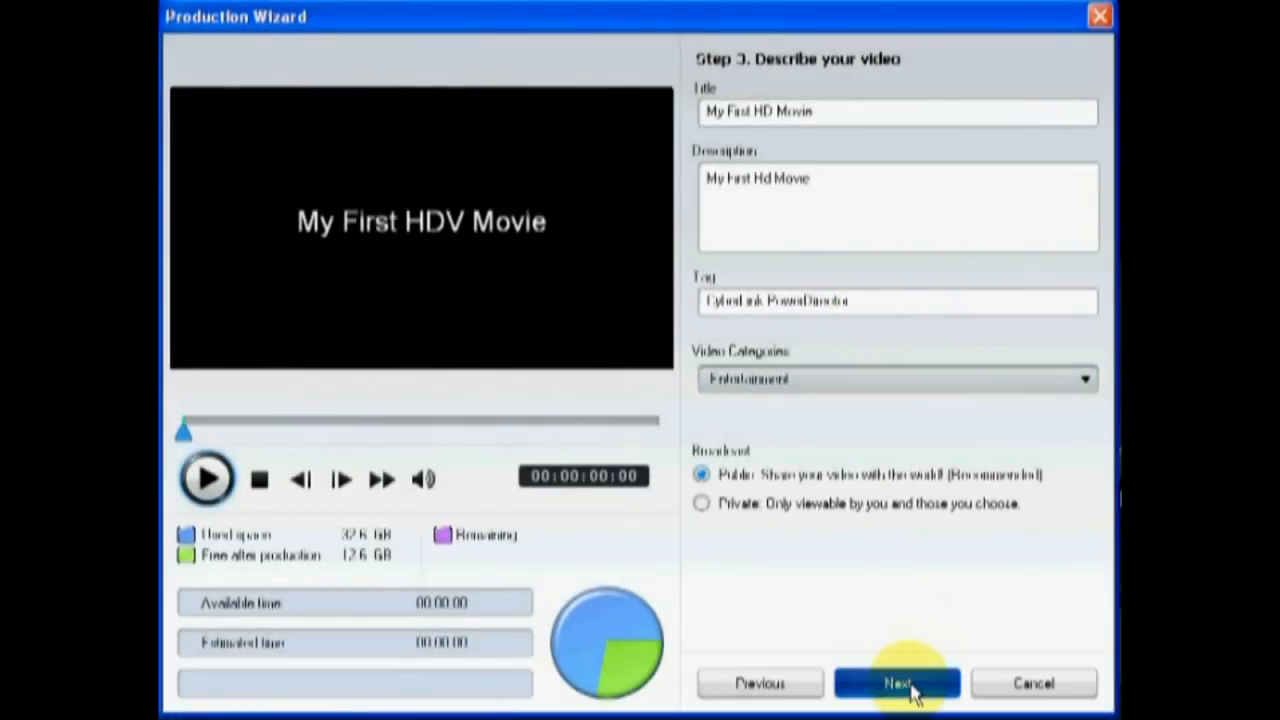
{"action": "left_click", "coordinate": [896, 684]}
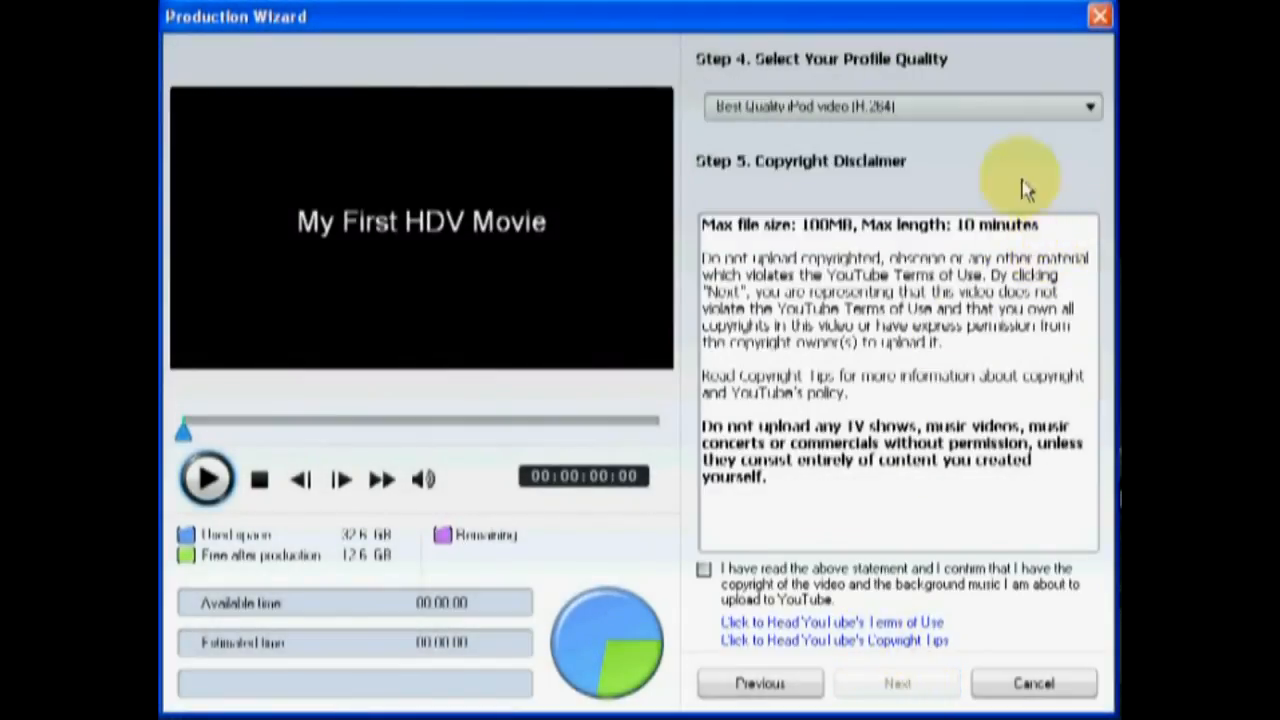
Step: Choose the Windows Media Video 9 HD High Quality profile and start producing the video
{"action": "left_click", "coordinate": [1088, 106]}
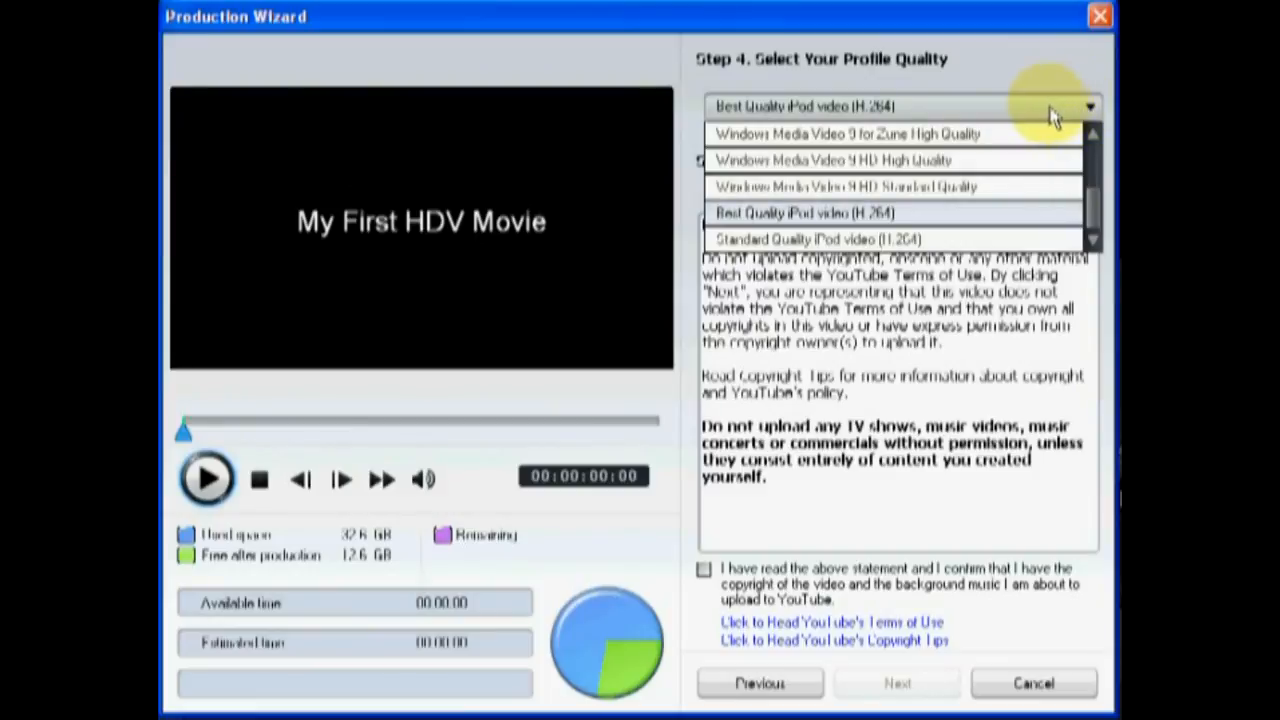
{"action": "mouse_move", "coordinate": [970, 178]}
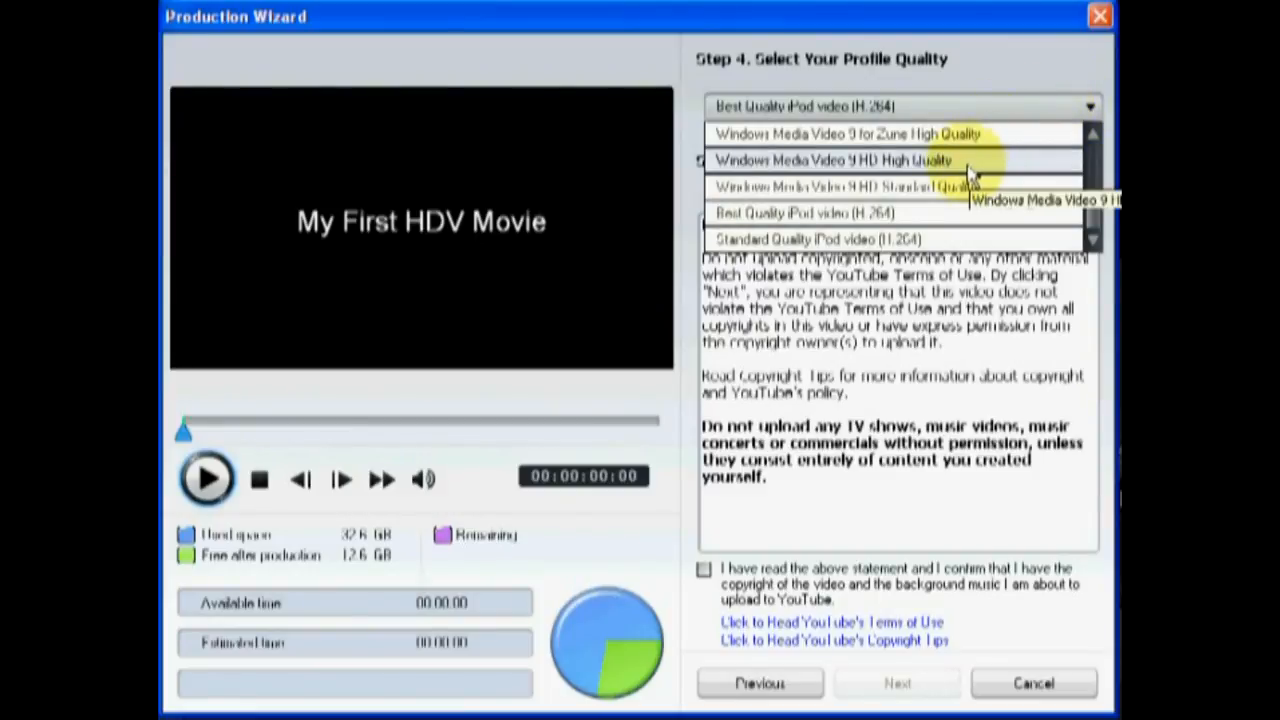
{"action": "left_click", "coordinate": [830, 160]}
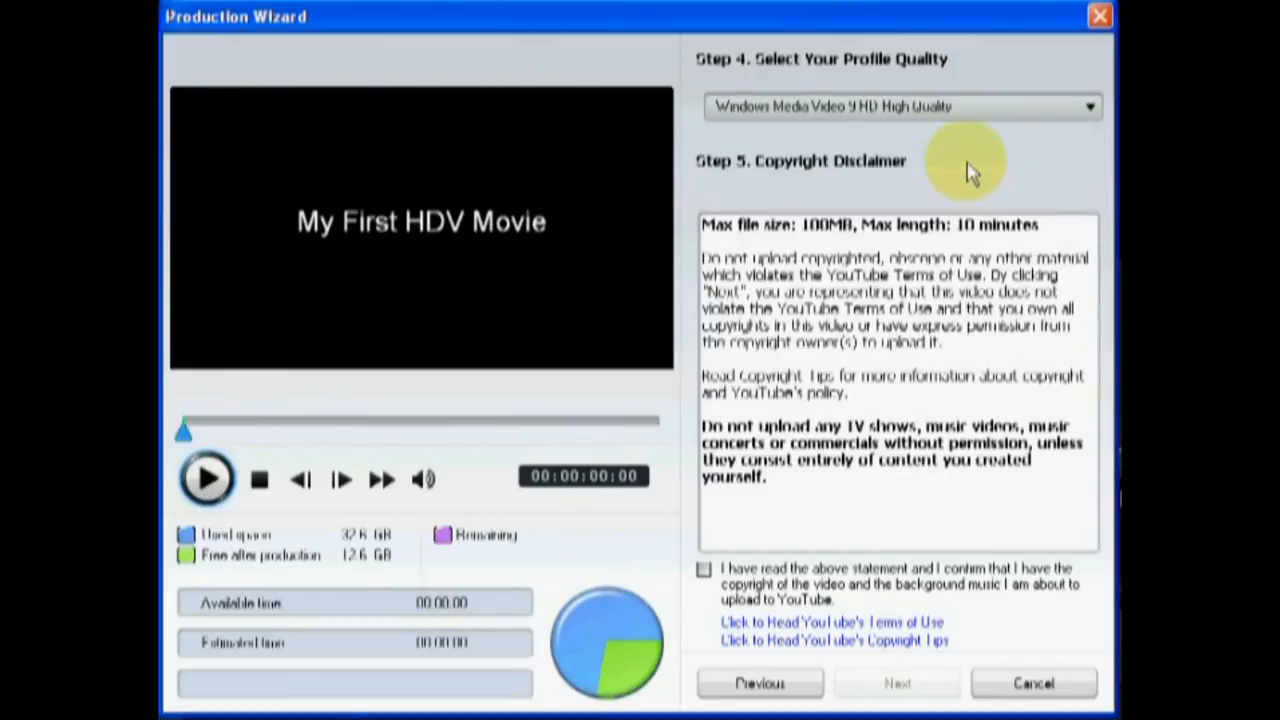
{"action": "mouse_move", "coordinate": [718, 570]}
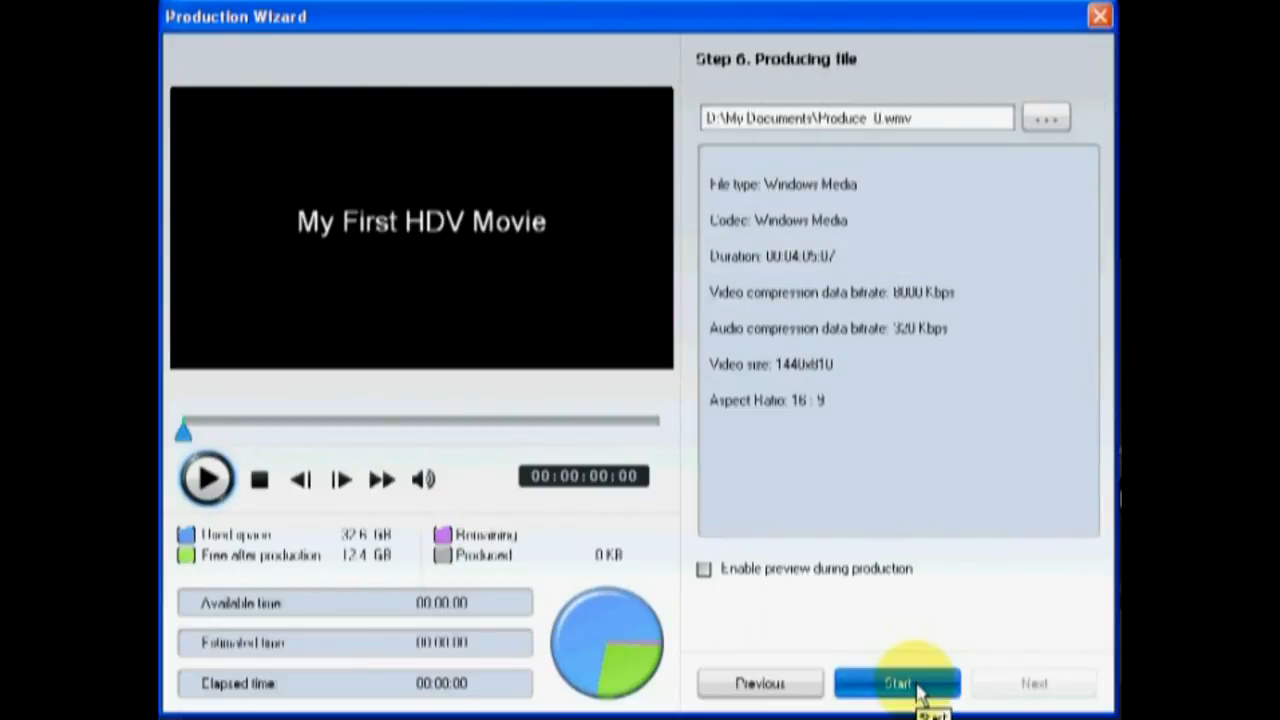
{"action": "left_click", "coordinate": [896, 684]}
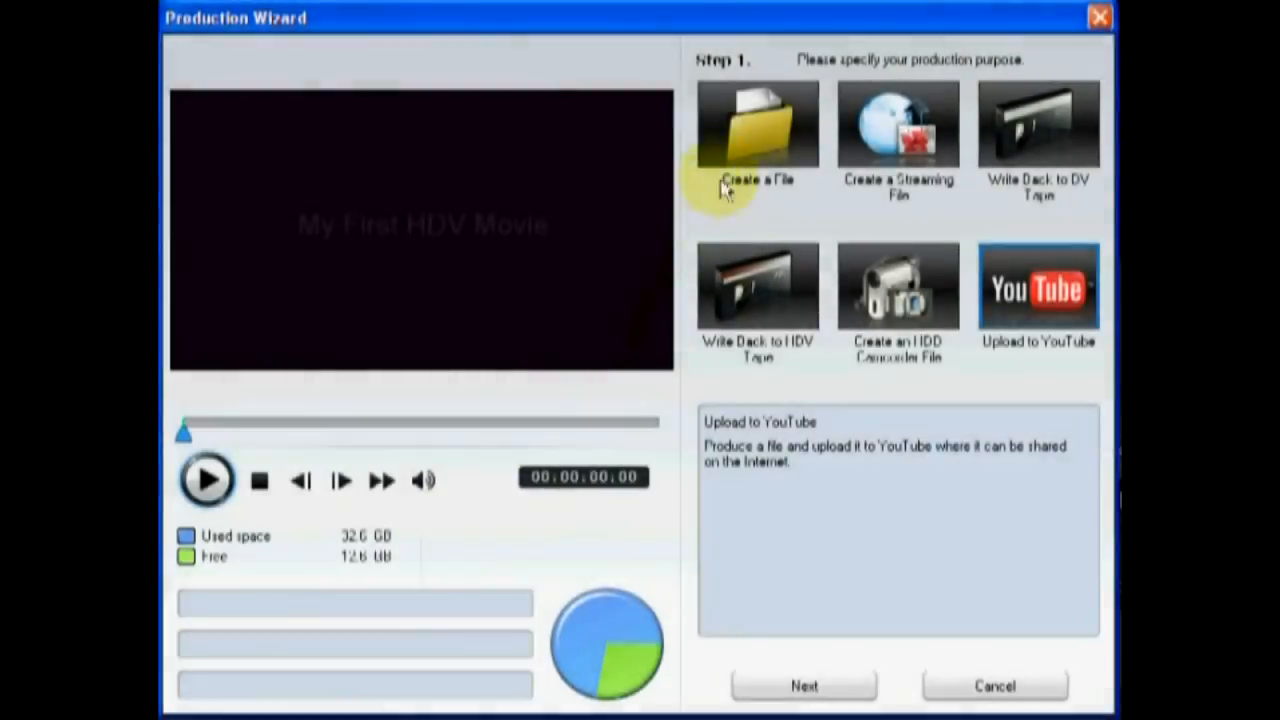
Step: Choose Create a File in the Production Wizard and proceed to the format choices
{"action": "left_click", "coordinate": [756, 124]}
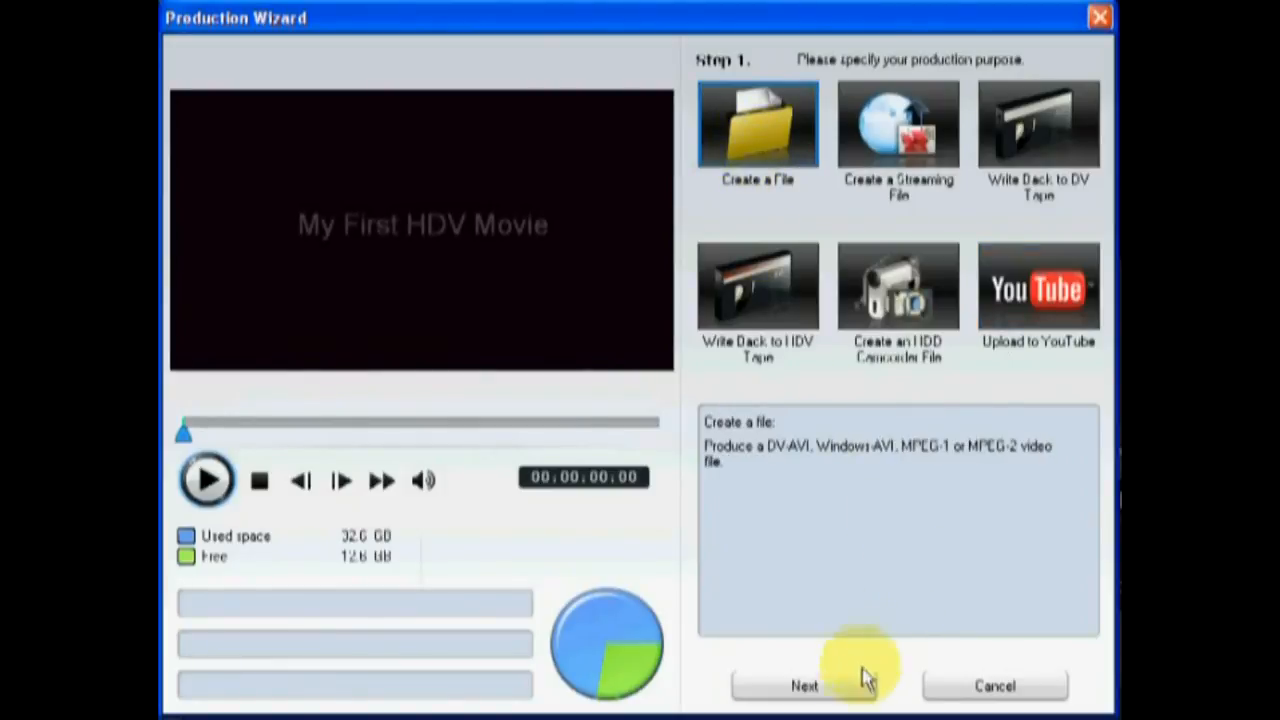
{"action": "left_click", "coordinate": [804, 684]}
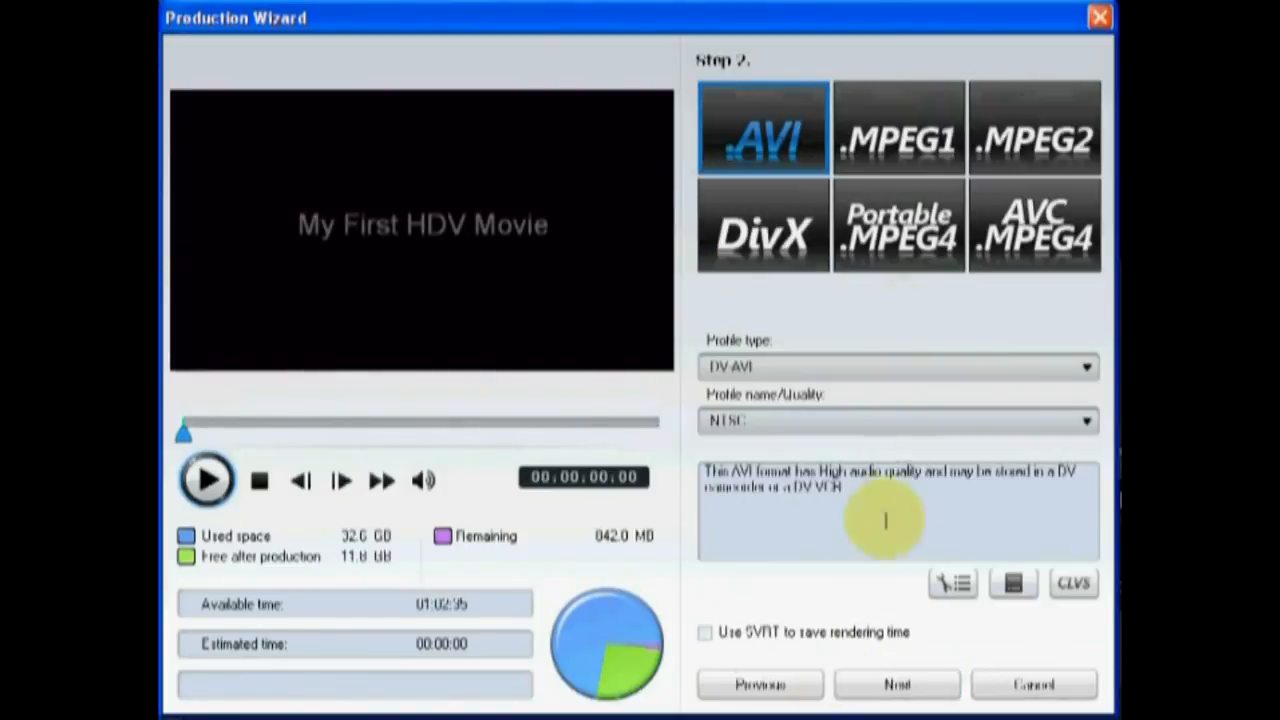
{"action": "mouse_move", "coordinate": [898, 224]}
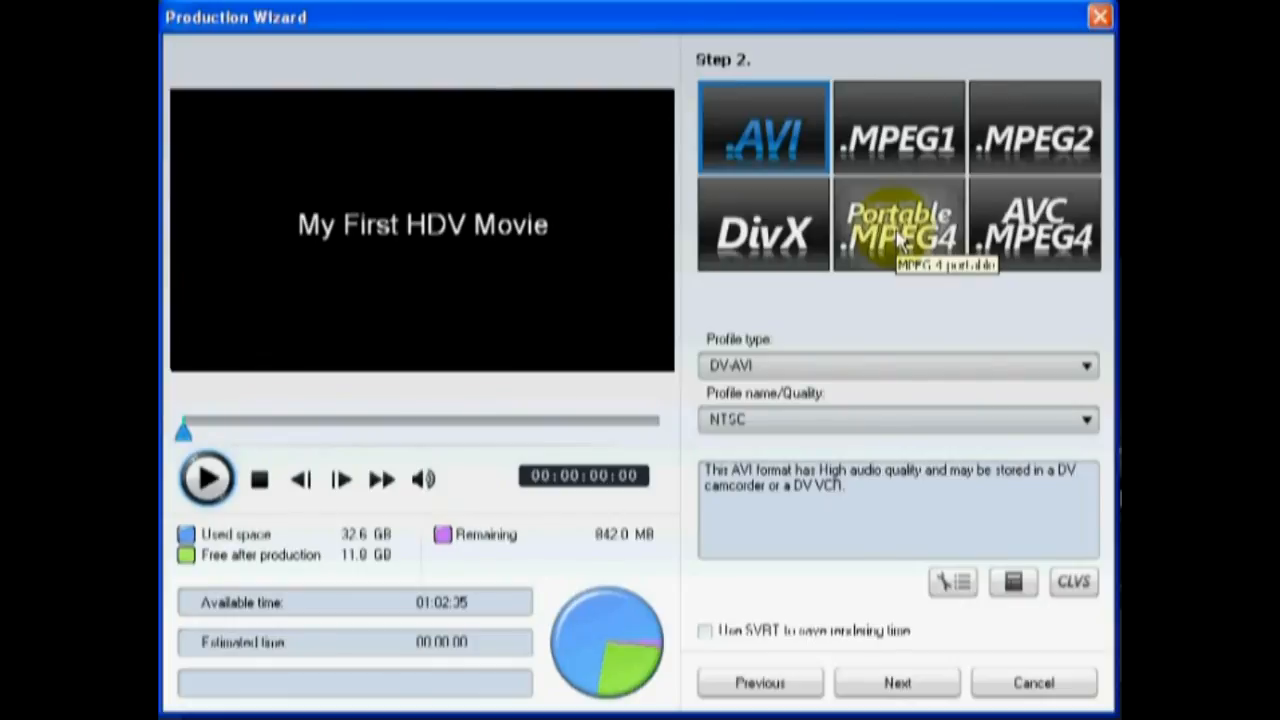
{"action": "mouse_move", "coordinate": [1036, 224]}
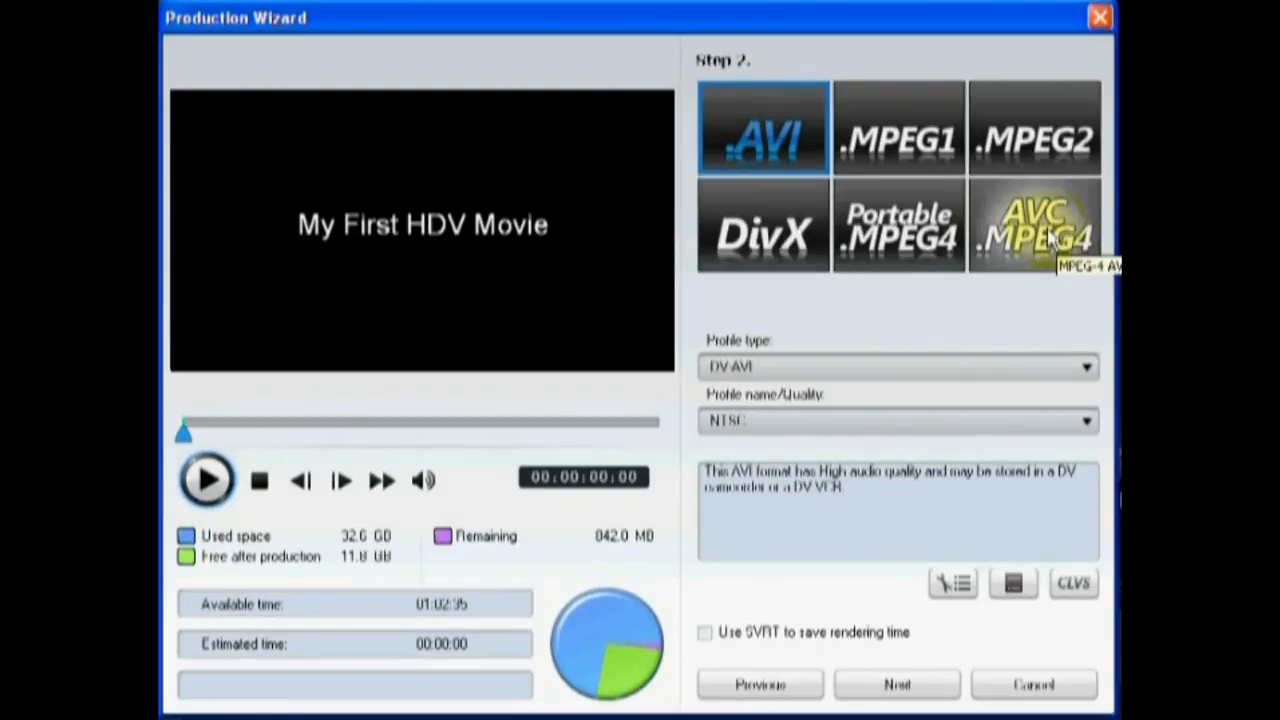
Step: Select AVC MPEG-4 format with the AVCHD 1920 x 1080 profile
{"action": "left_click", "coordinate": [1034, 224]}
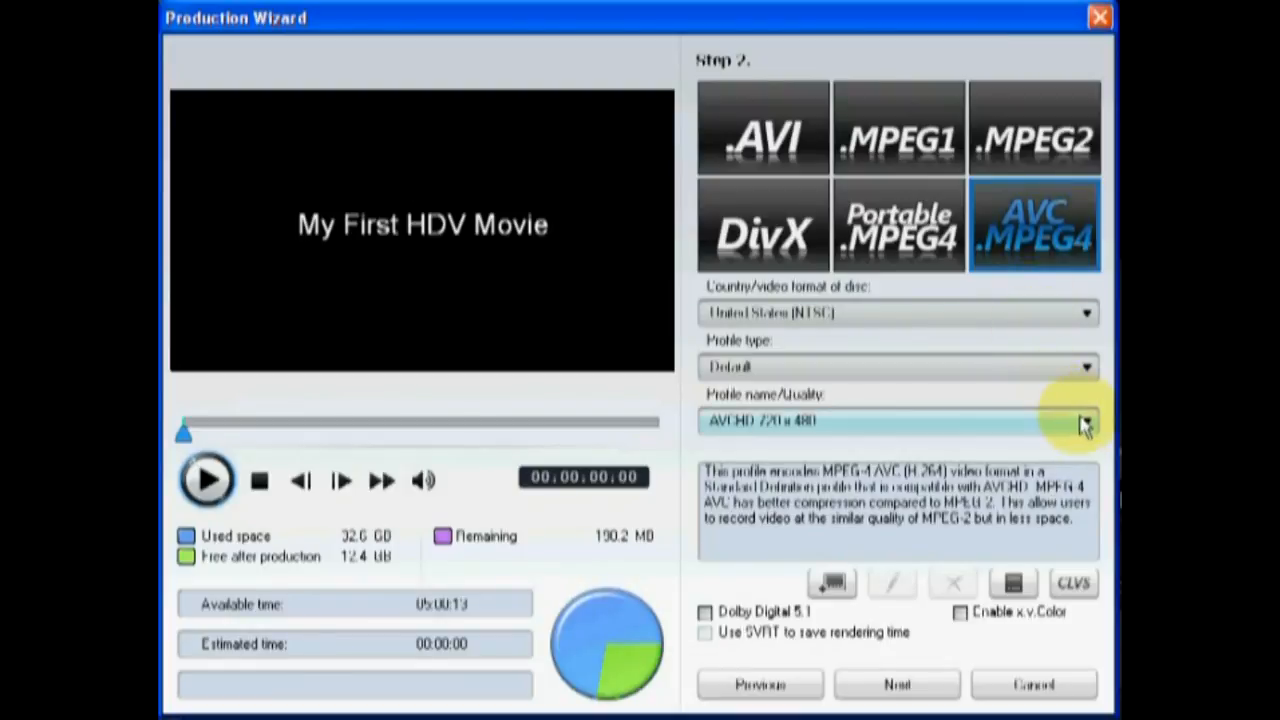
{"action": "left_click", "coordinate": [1084, 420]}
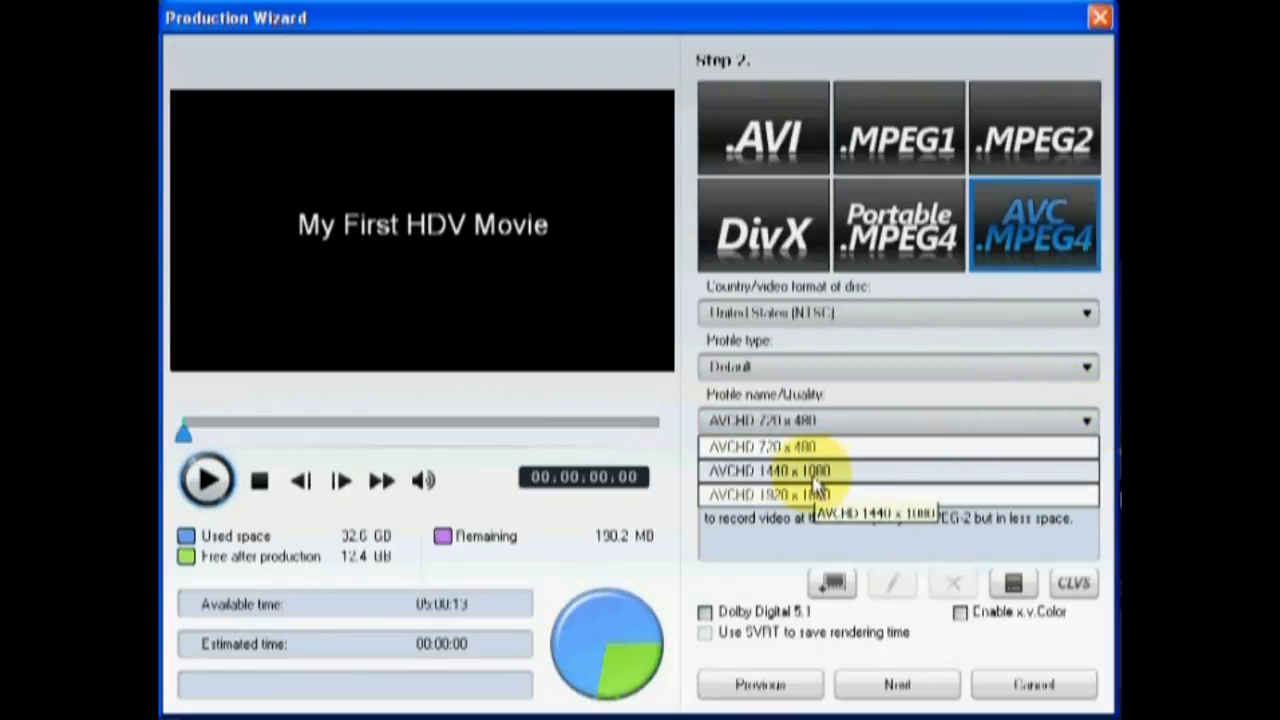
{"action": "mouse_move", "coordinate": [810, 496]}
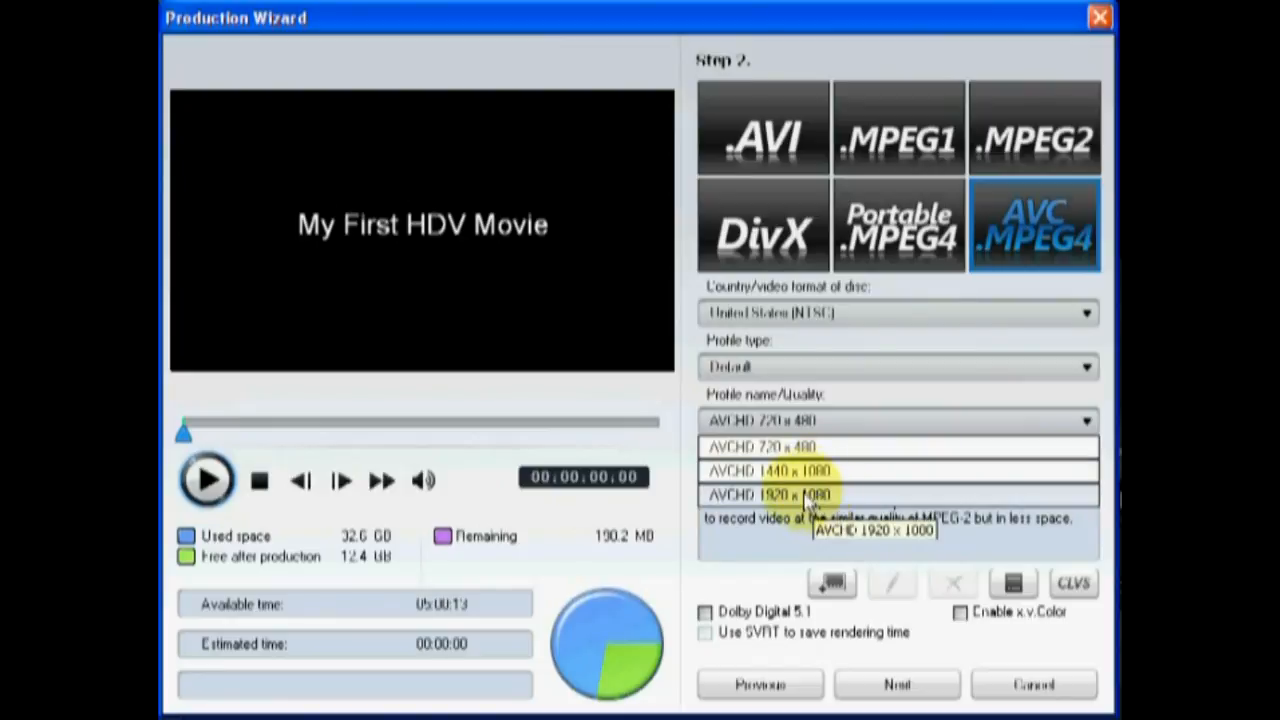
{"action": "left_click", "coordinate": [770, 496]}
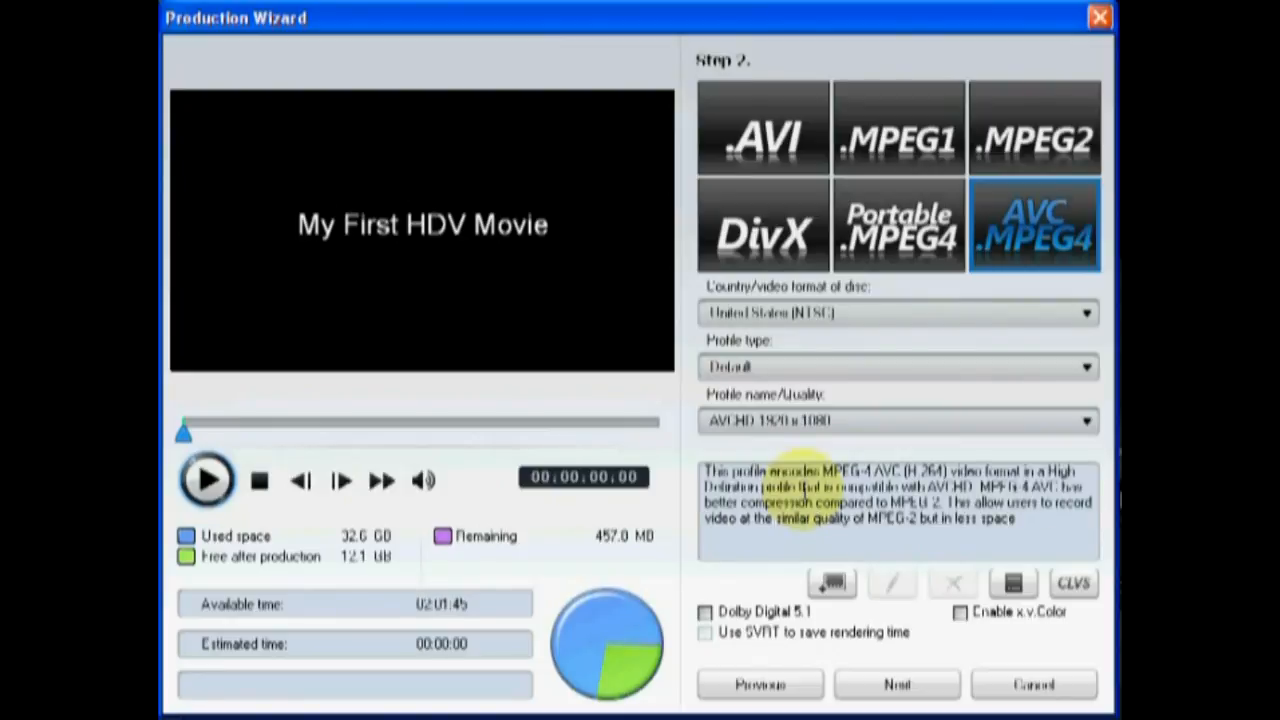